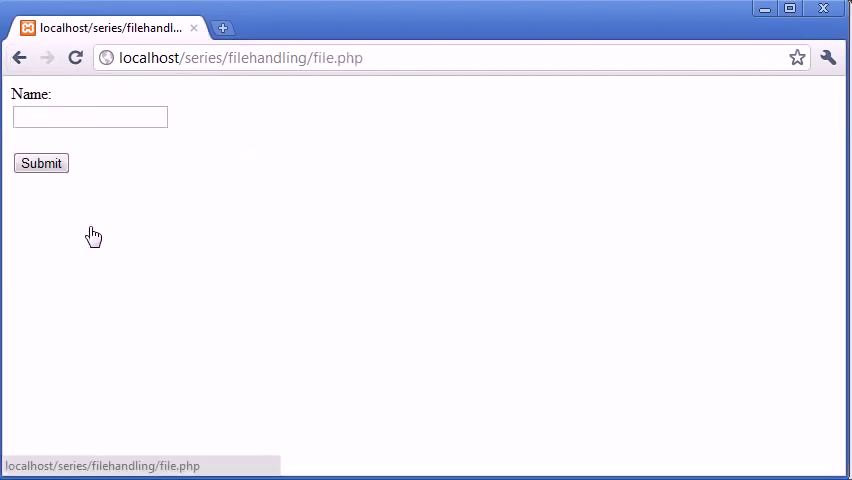
- View names.txt in the filehandling folder showing Alex, Billy, Steven and Tom
left_click(90, 116)
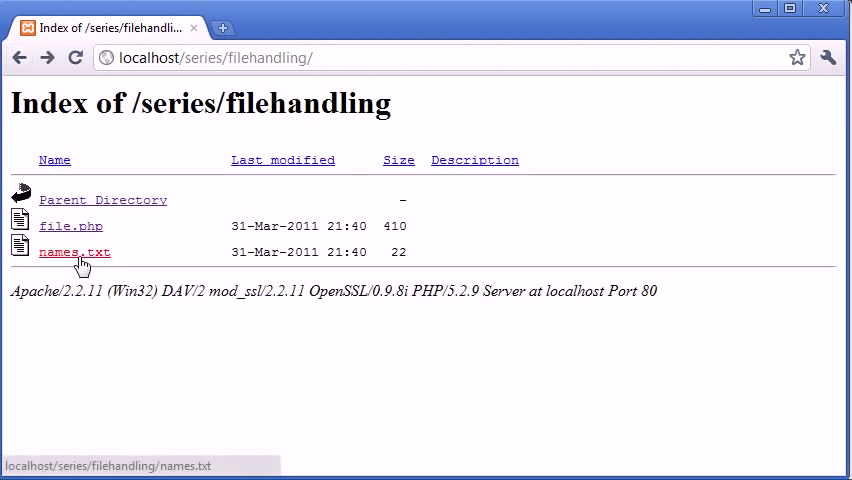
left_click(74, 252)
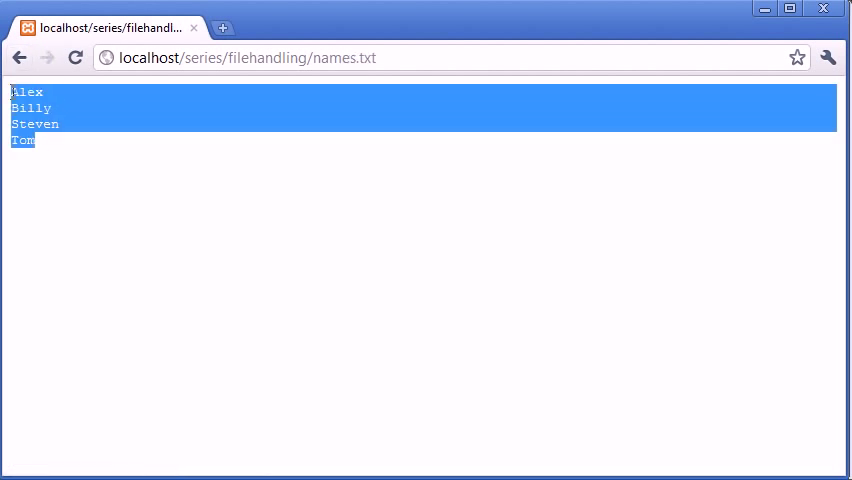
left_click(104, 196)
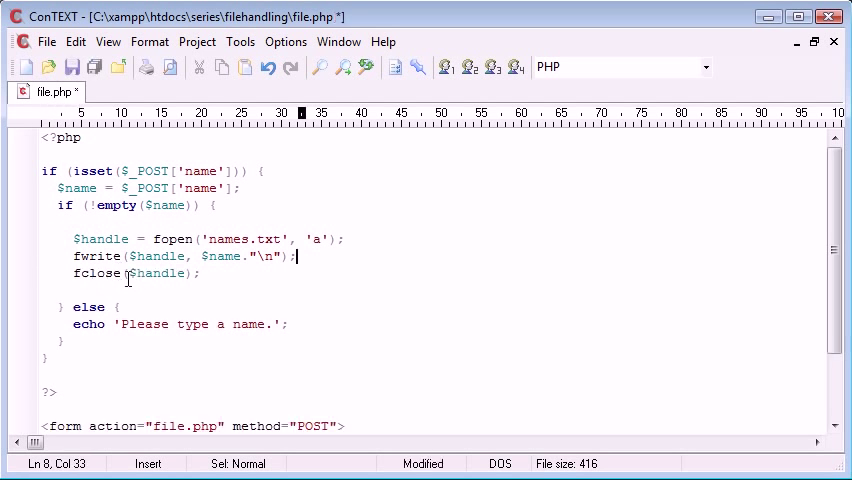
- Save file.php so it has no pending edits
key("ctrl+s")
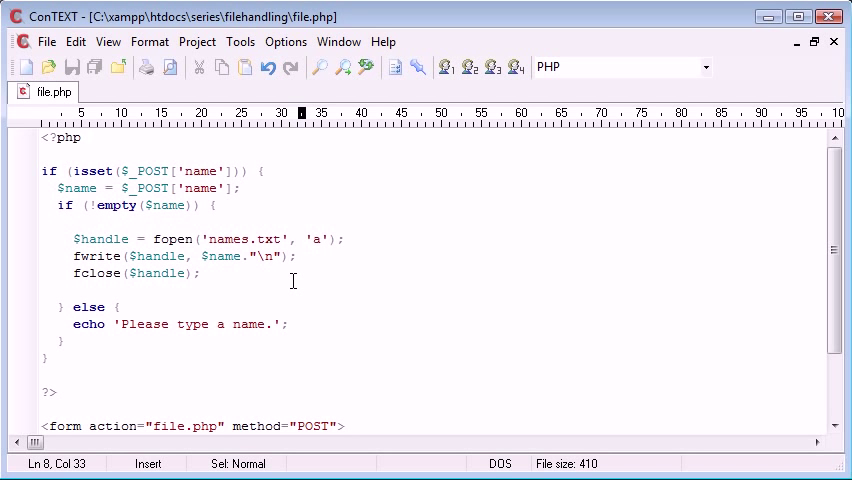
mouse_move(414, 430)
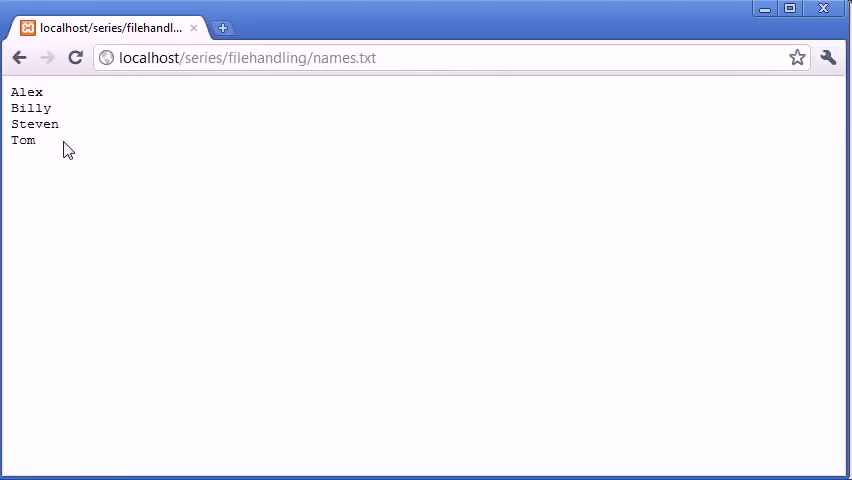
mouse_move(28, 90)
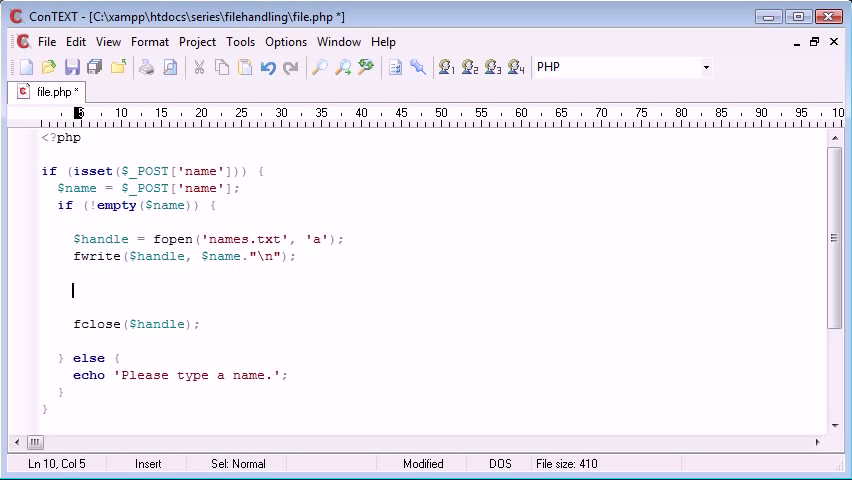
- Add $readin = file('names.txt', 'r'); after fclose to read the names into $readin
key("Down")
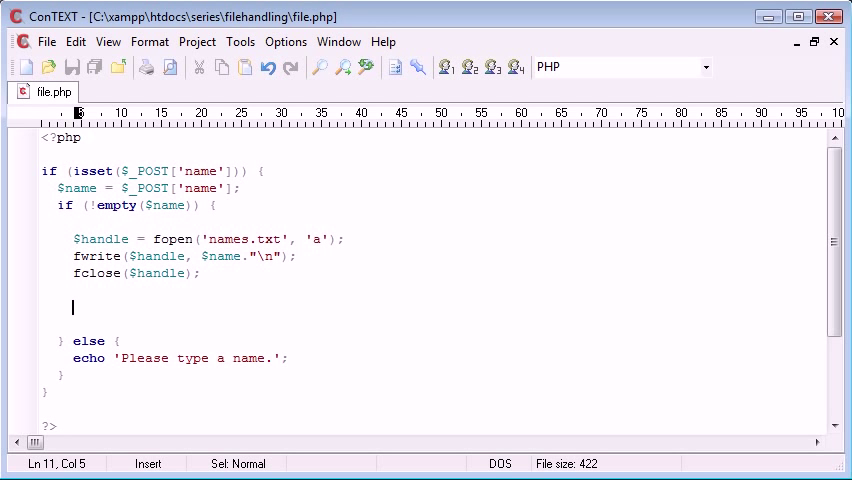
type("$readin =")
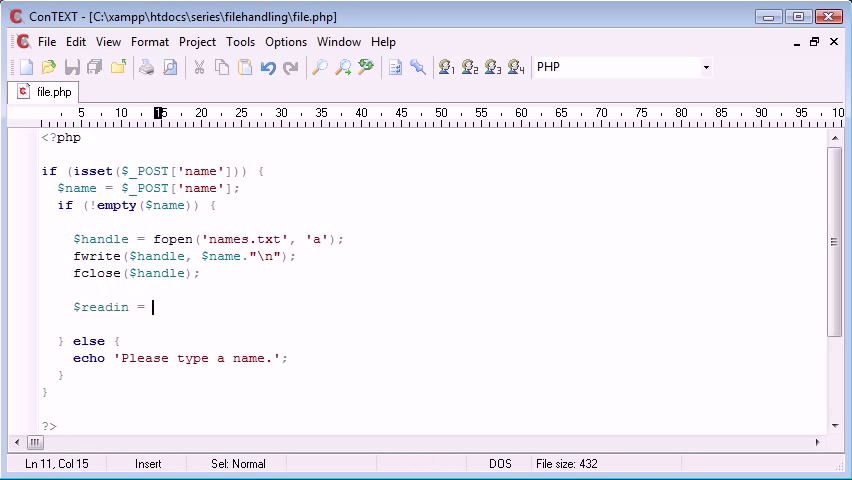
type("file()")
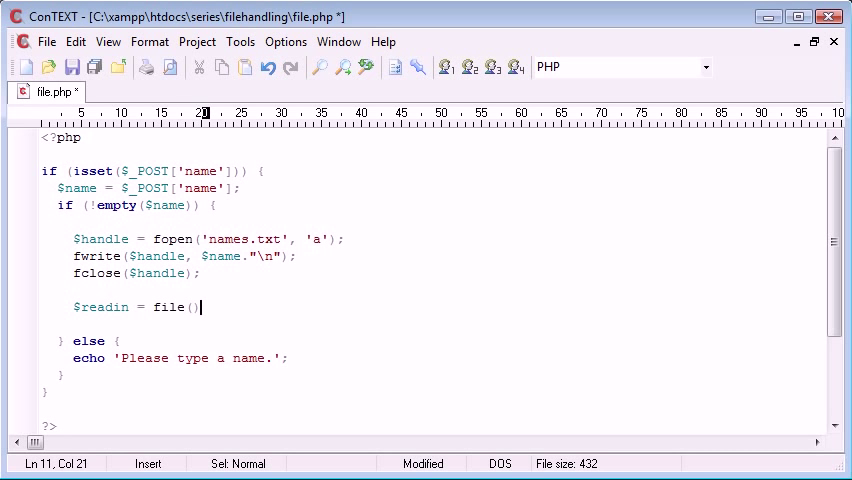
type(";")
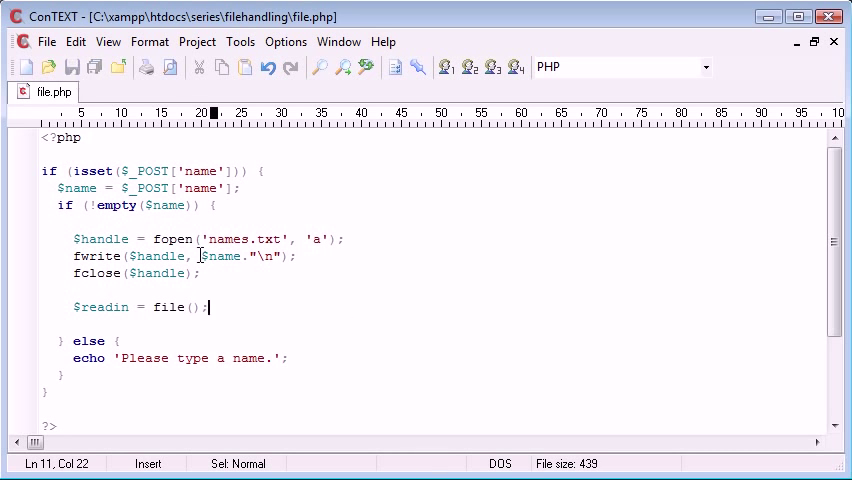
left_click(192, 308)
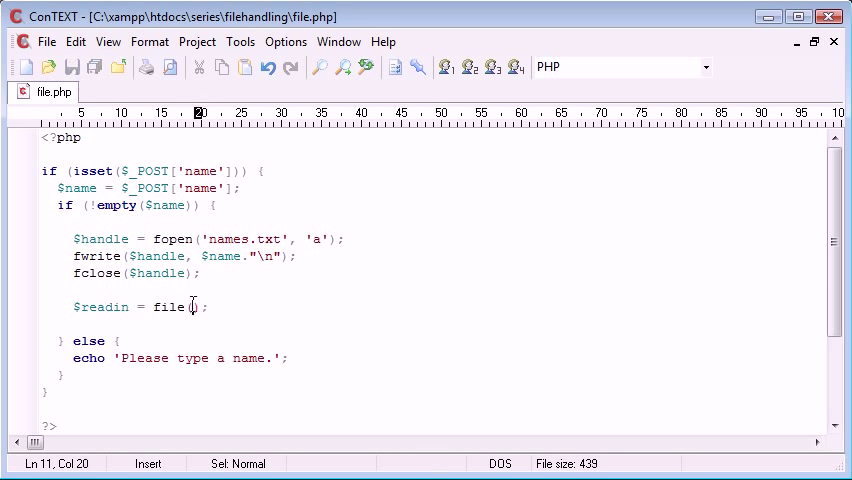
type("'', '")
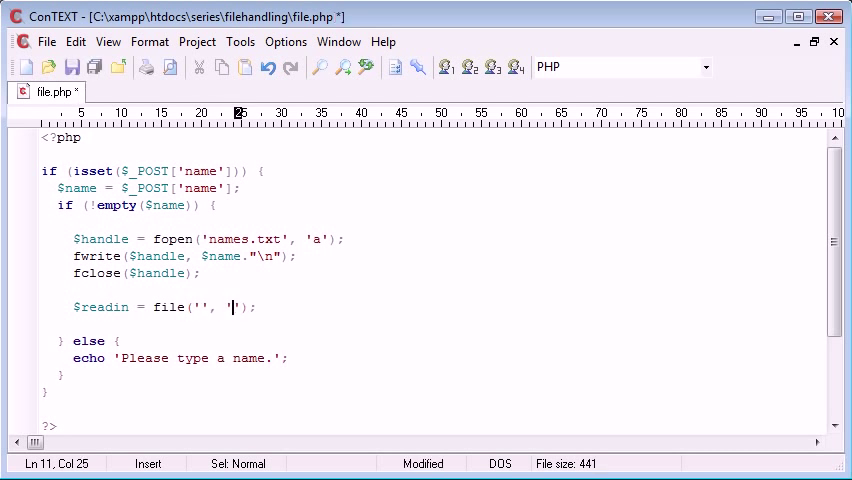
type("r")
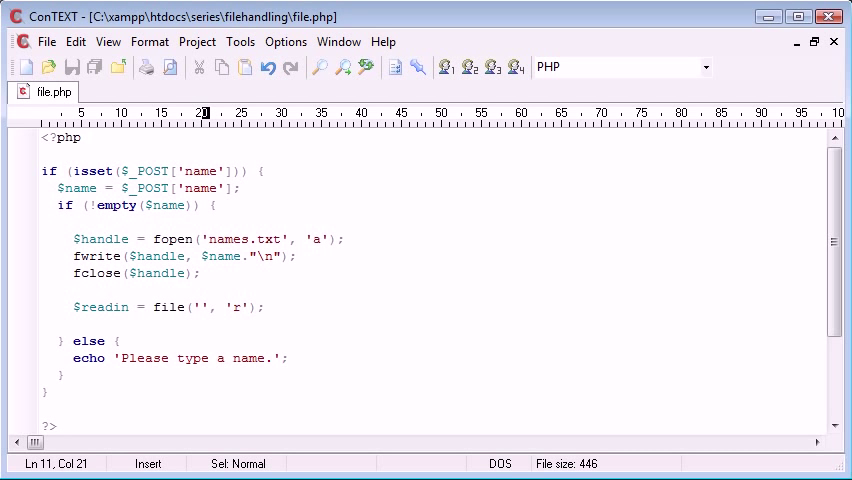
type("names.txt")
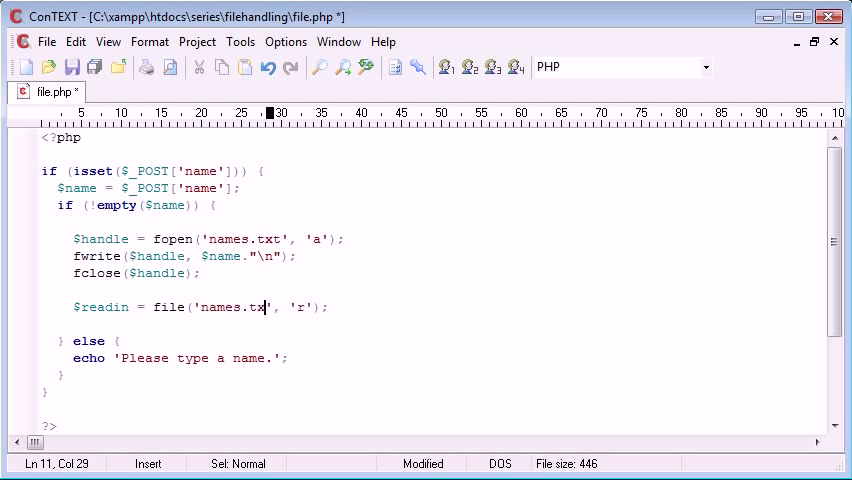
type("t', 'r');")
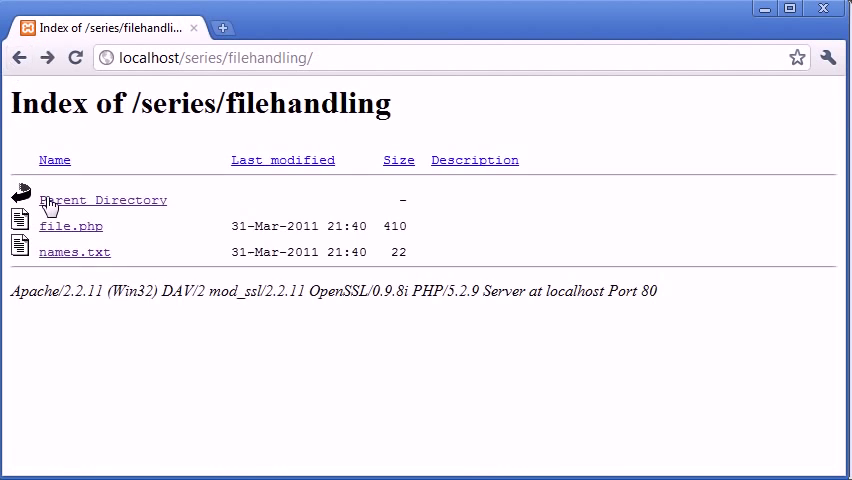
- Submit the name San on file.php, triggering the file() parameter 2 warning
left_click(70, 226)
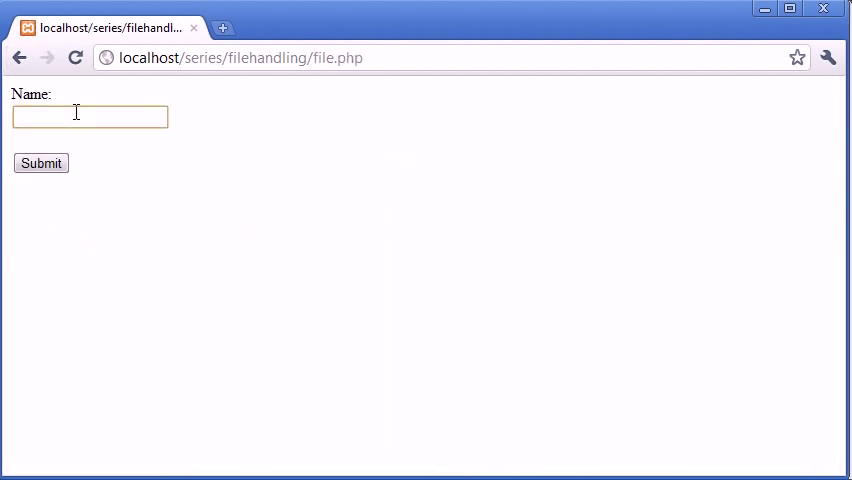
type("San")
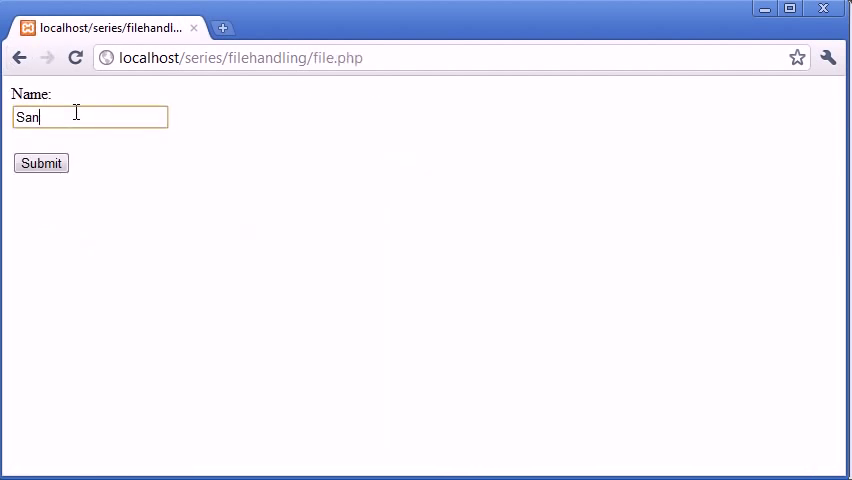
left_click(40, 164)
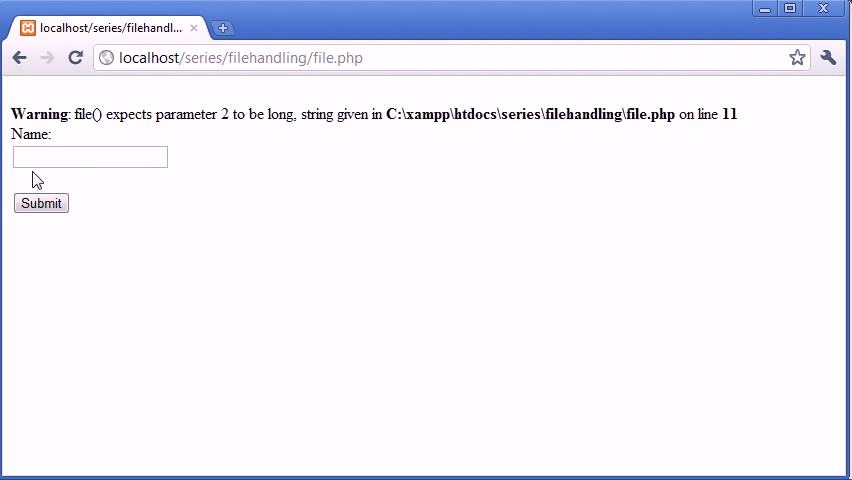
mouse_move(36, 180)
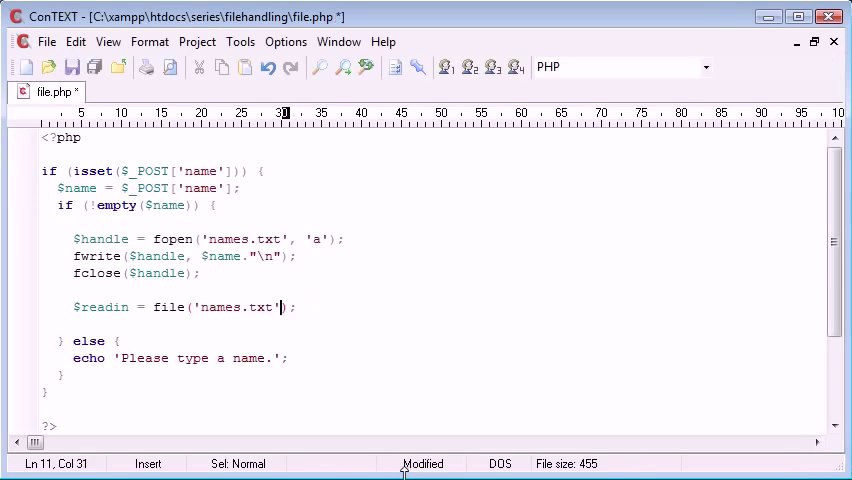
- Save file.php with file('names.txt') taking no 'r' argument
key("ctrl+s")
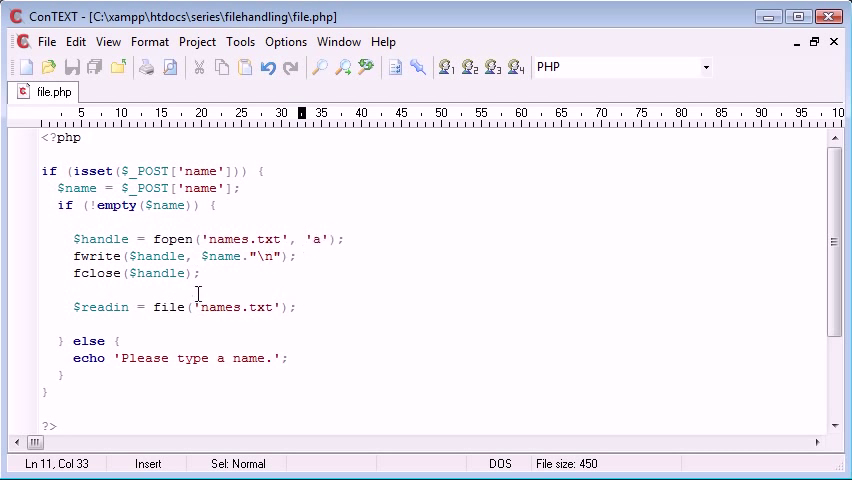
mouse_move(176, 308)
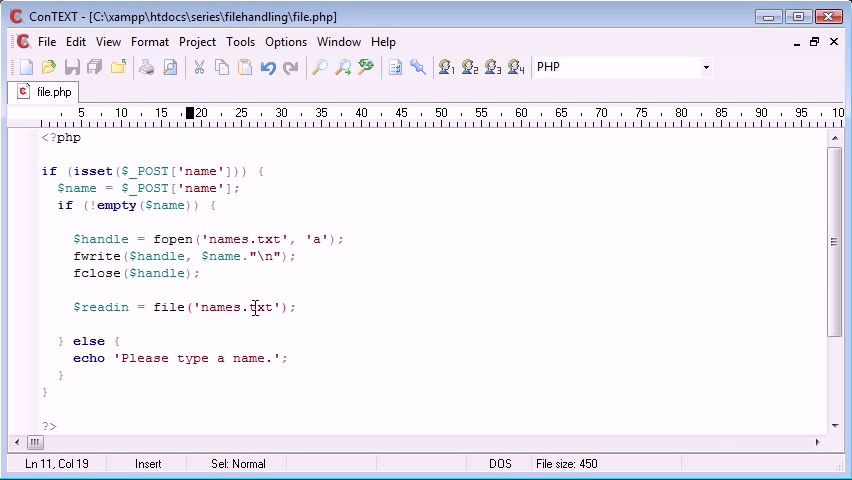
mouse_move(170, 246)
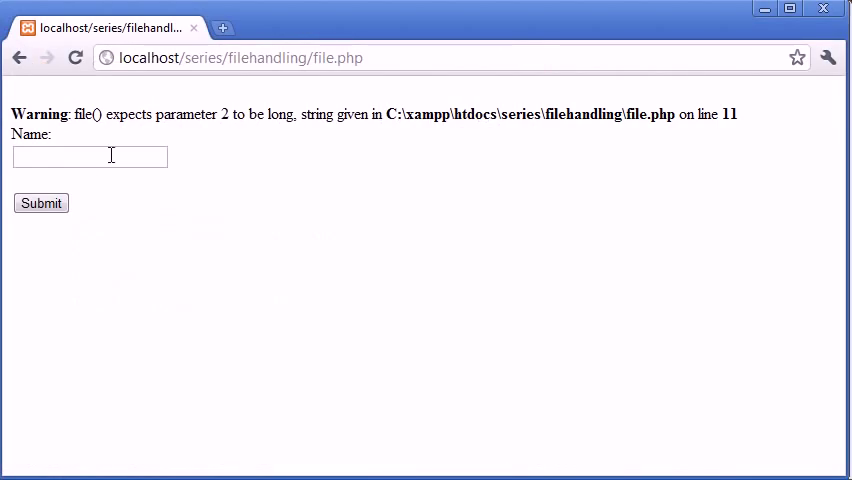
mouse_move(20, 56)
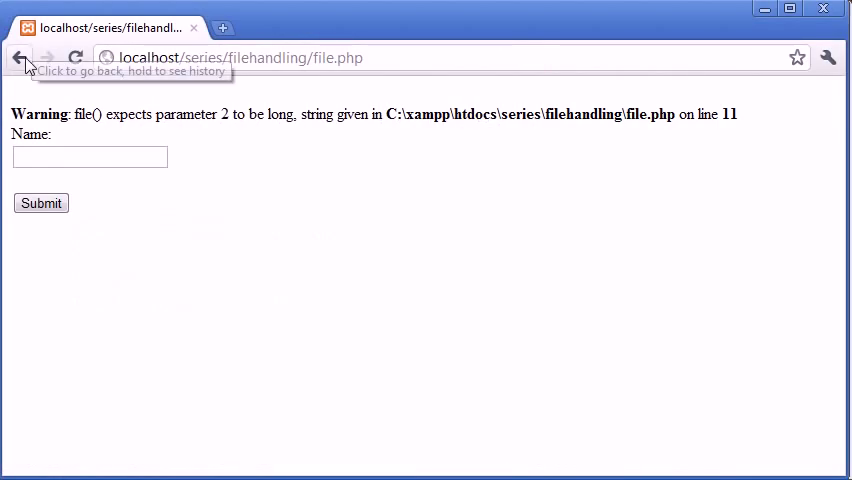
- Check names.txt in the browser now lists Sandra after Tom, then return to the script
left_click(18, 56)
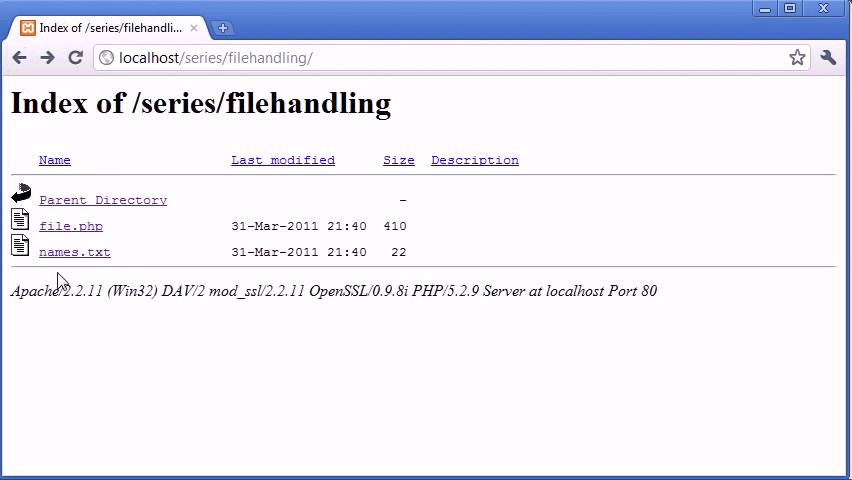
left_click(74, 252)
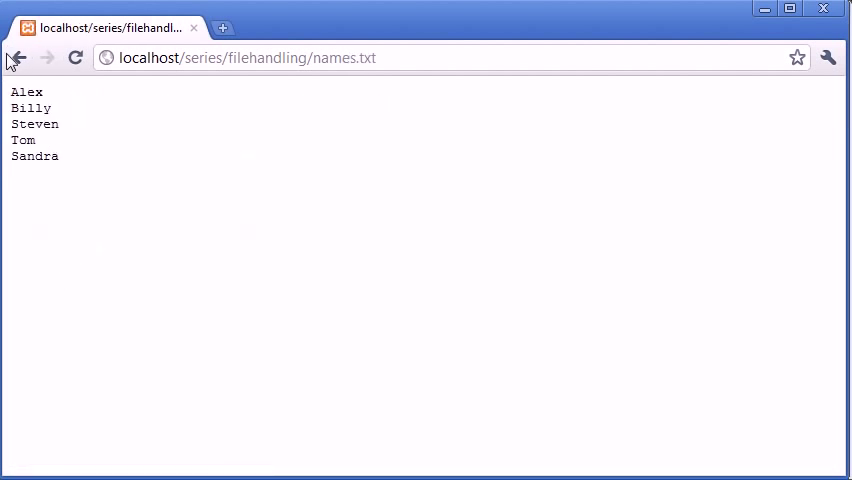
left_click(18, 56)
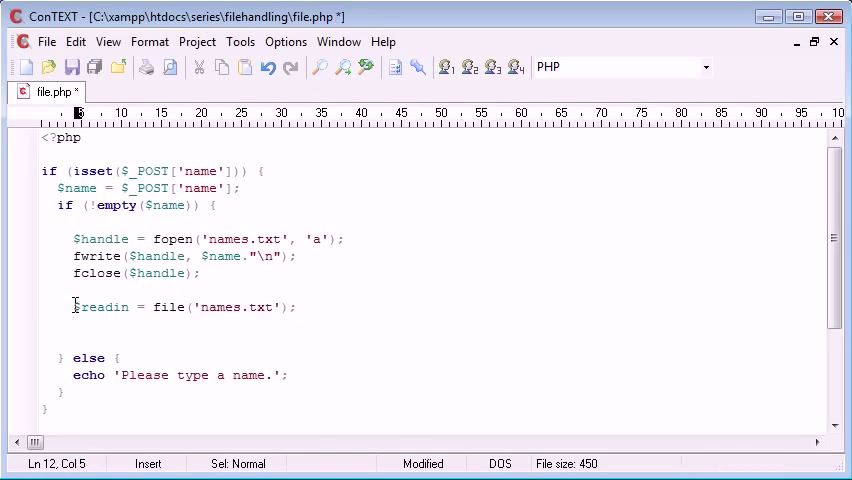
- Write foreach($readin as $fname) echoing $fname followed by a comma
type("forw")
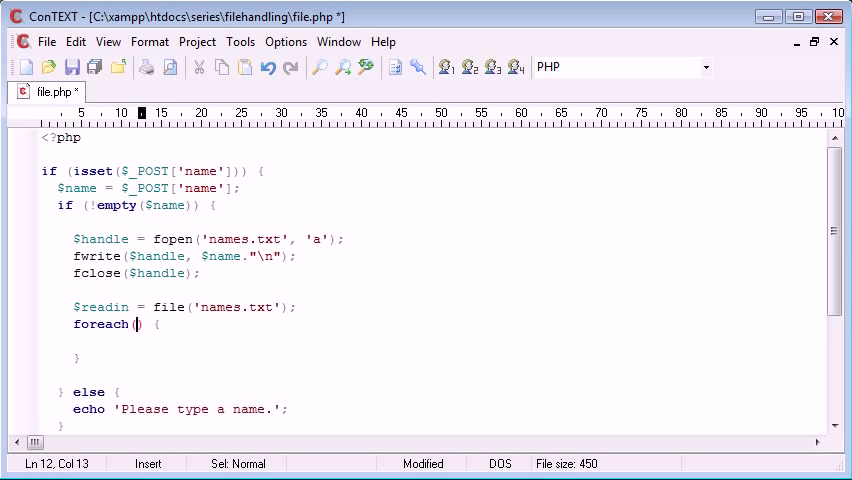
type("$readin as $")
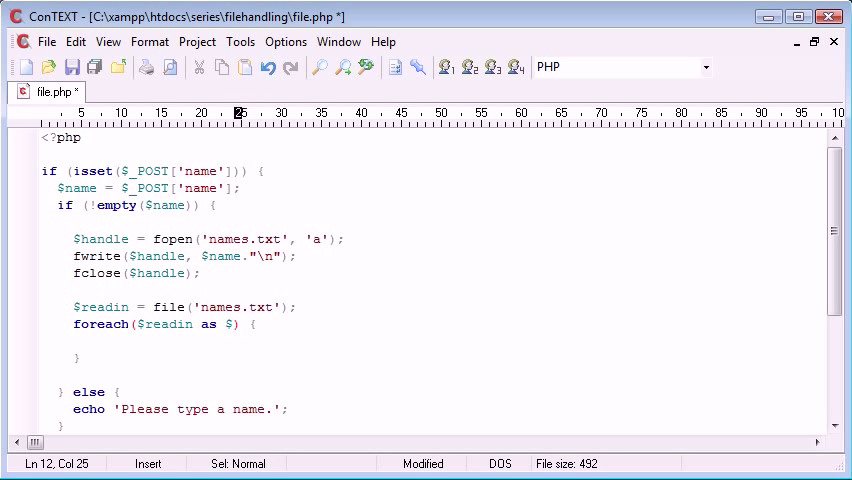
type("fname")
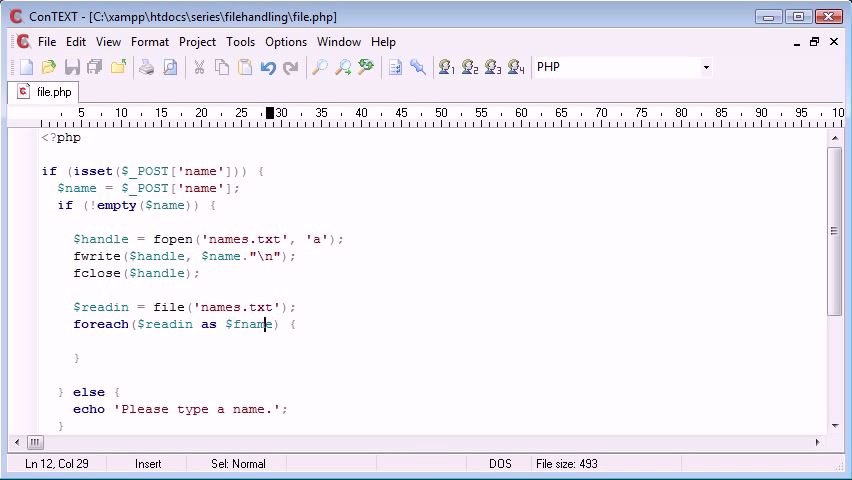
key("Return")
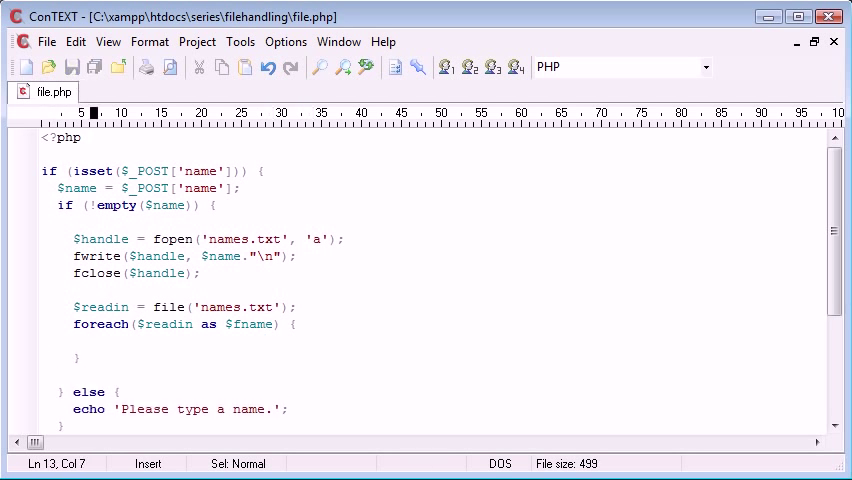
type("ech")
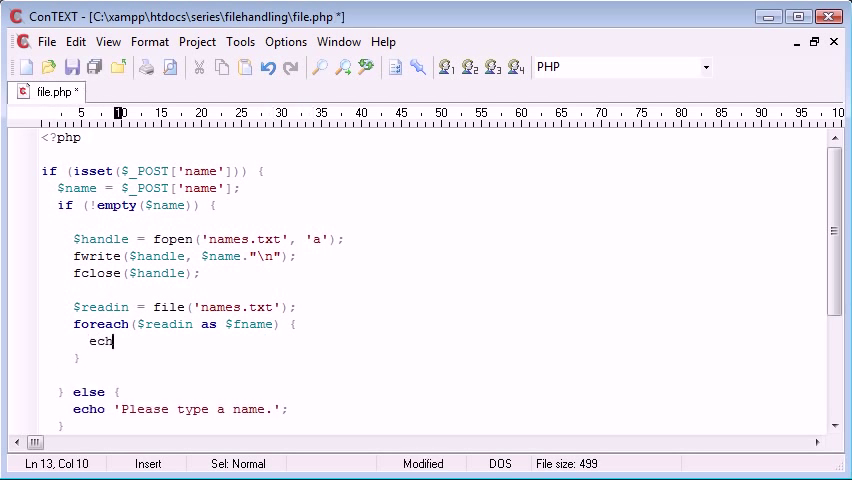
type("o $fname.'';")
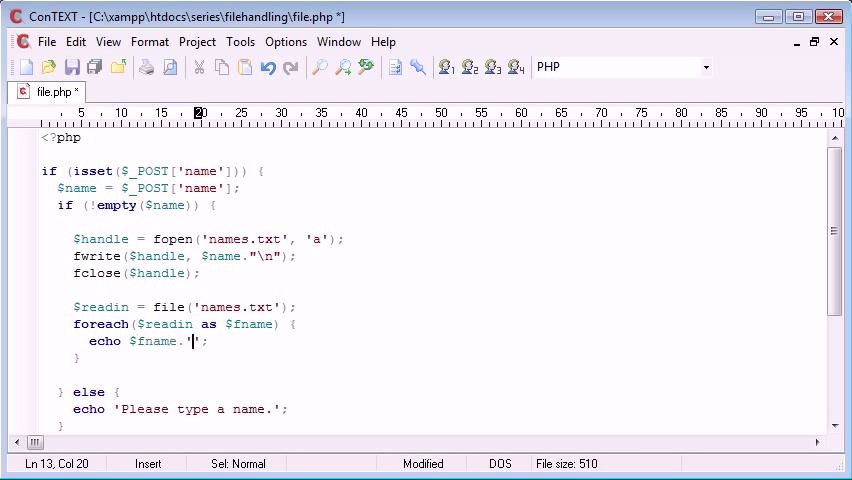
type(",")
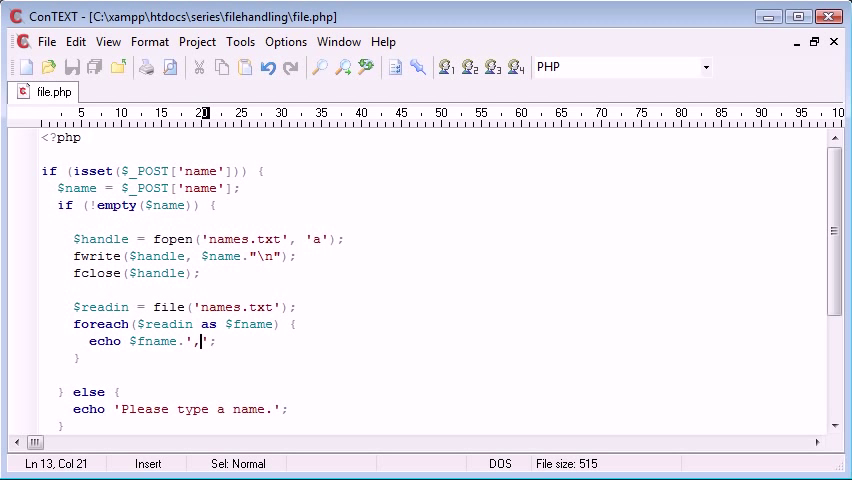
- Review the file('names.txt') call and the foreach loop's $readin and $fname variables
left_click(136, 324)
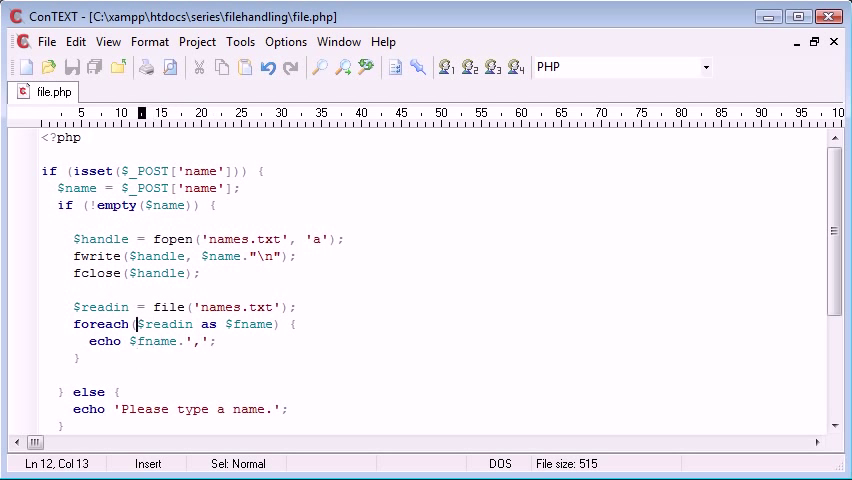
double_click(90, 308)
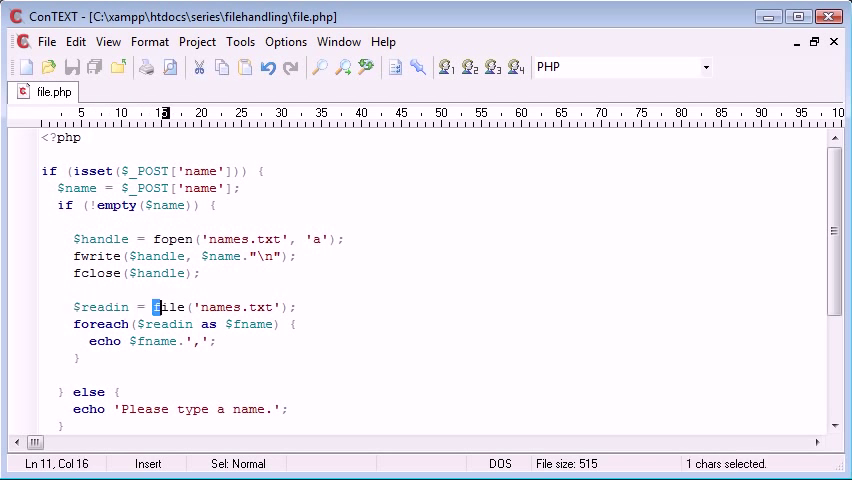
left_click_drag(156, 308, 256, 308)
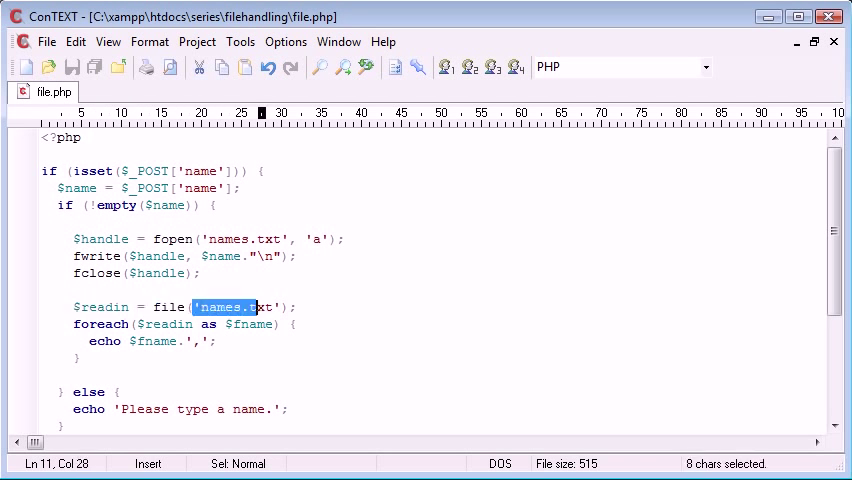
left_click(276, 308)
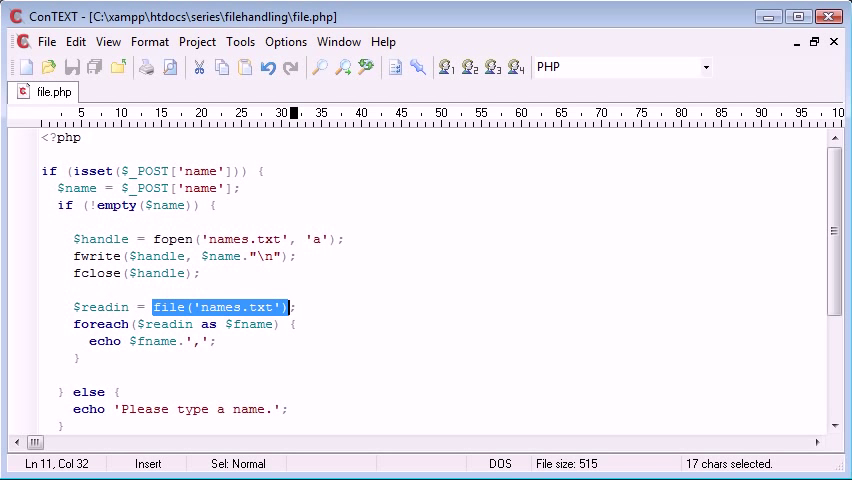
left_click(80, 324)
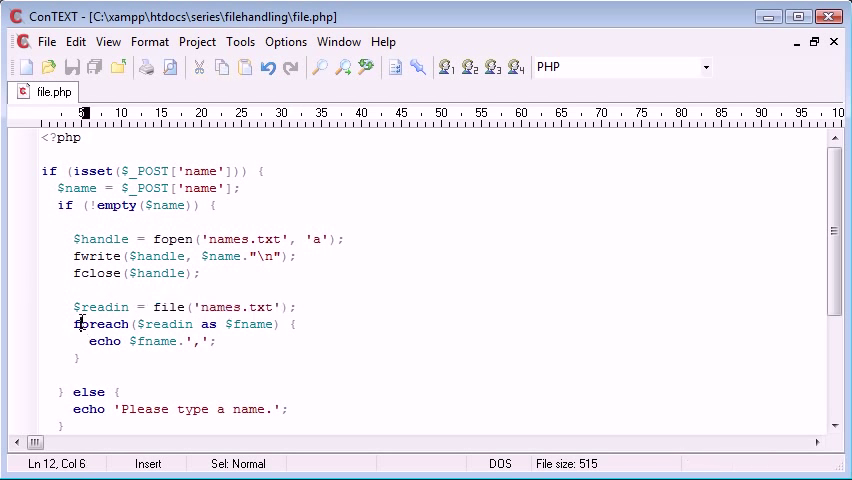
double_click(100, 324)
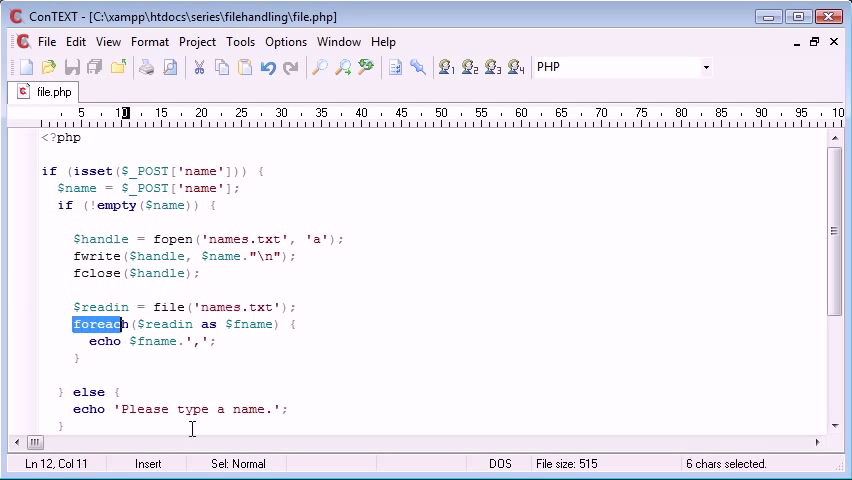
double_click(164, 324)
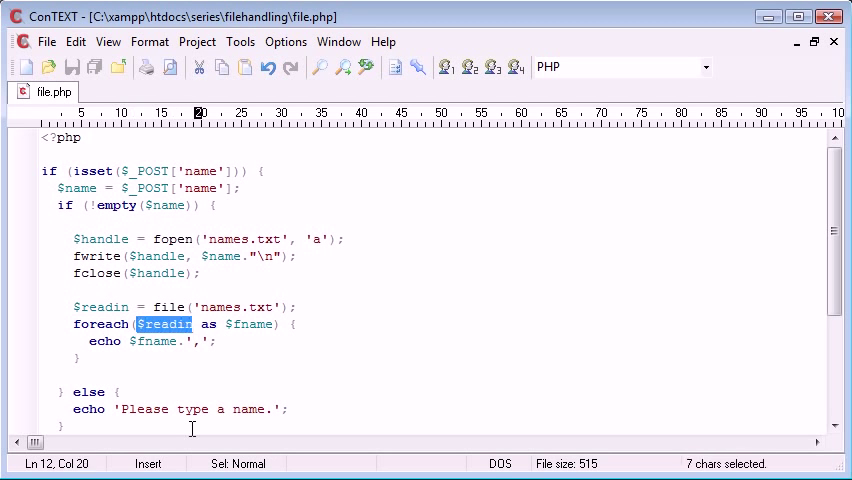
left_click(228, 324)
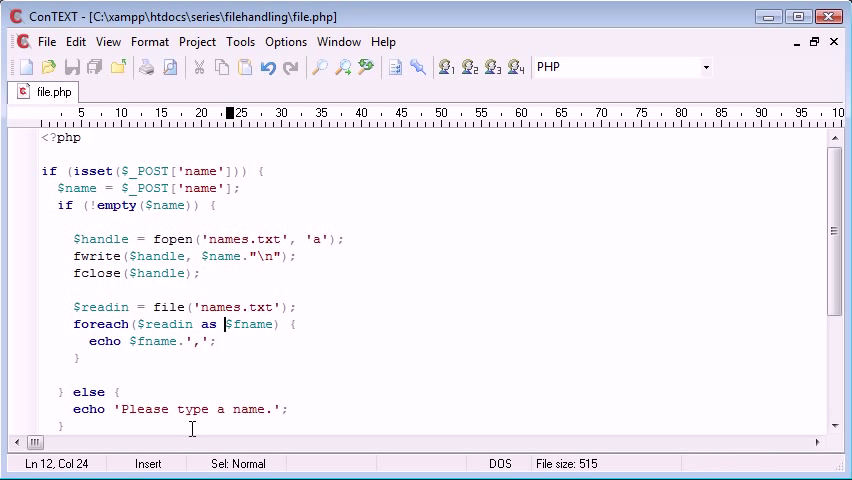
left_click(272, 340)
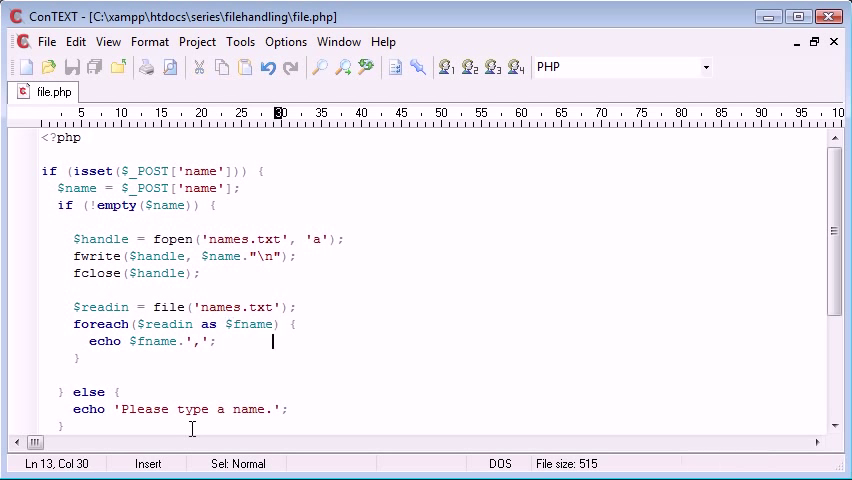
left_click(172, 340)
type("echo '")
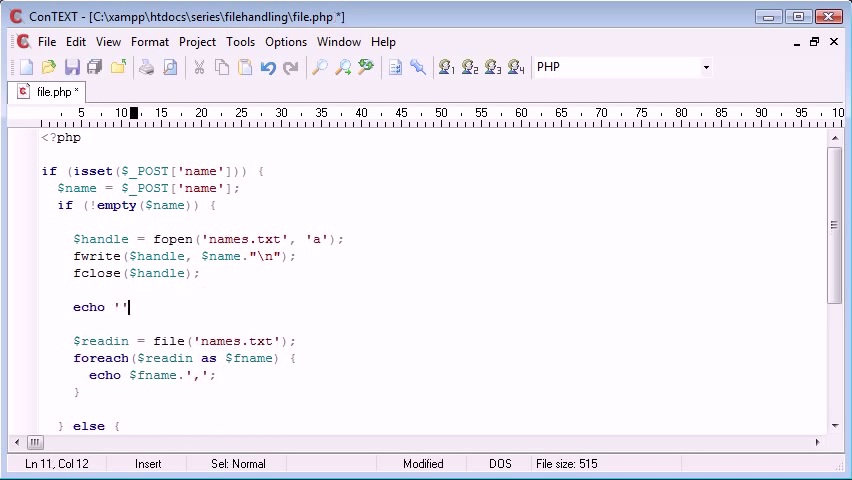
- Start an echo 'Current names in file' line before the names are read
type("Curr")
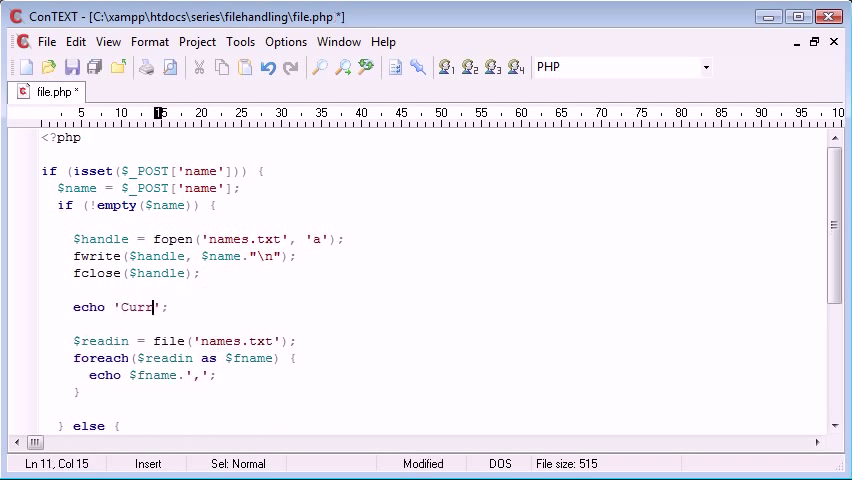
type("ent names in fil")
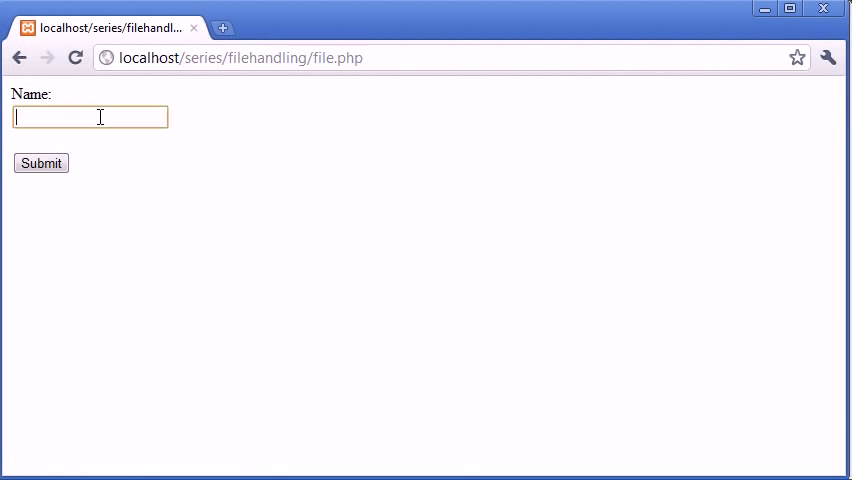
- Submit the name Dan, showing 'Current names in file: Alex, Billy, Steven, Tom, Sandra, Dan,'
type("Dan")
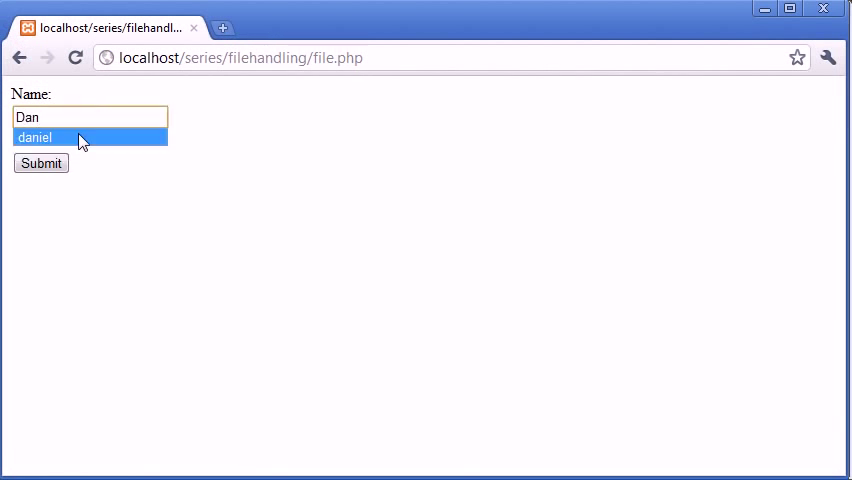
left_click(40, 164)
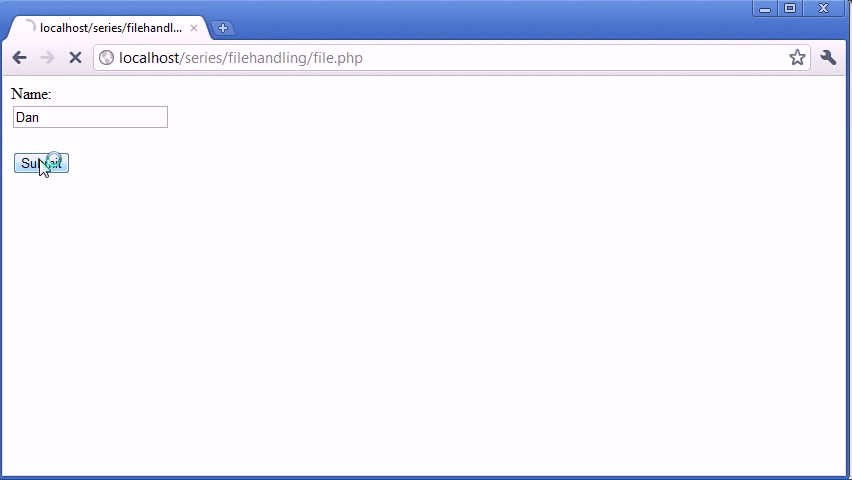
left_click(40, 164)
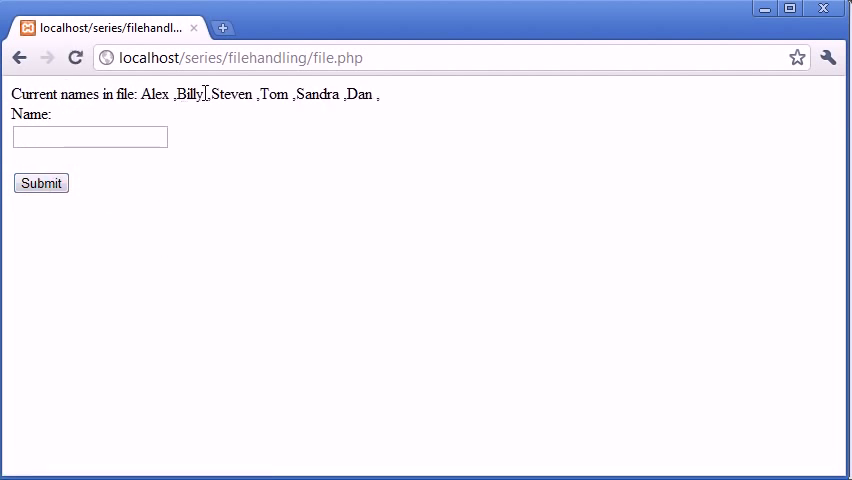
mouse_move(210, 152)
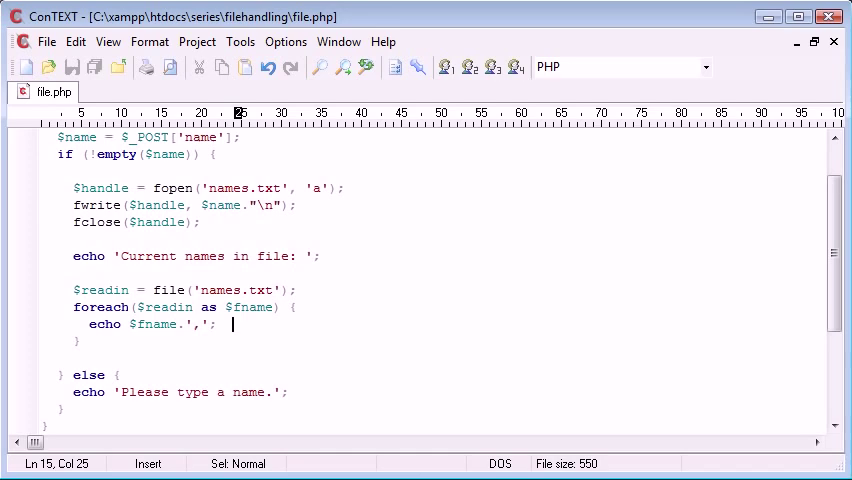
left_click(260, 332)
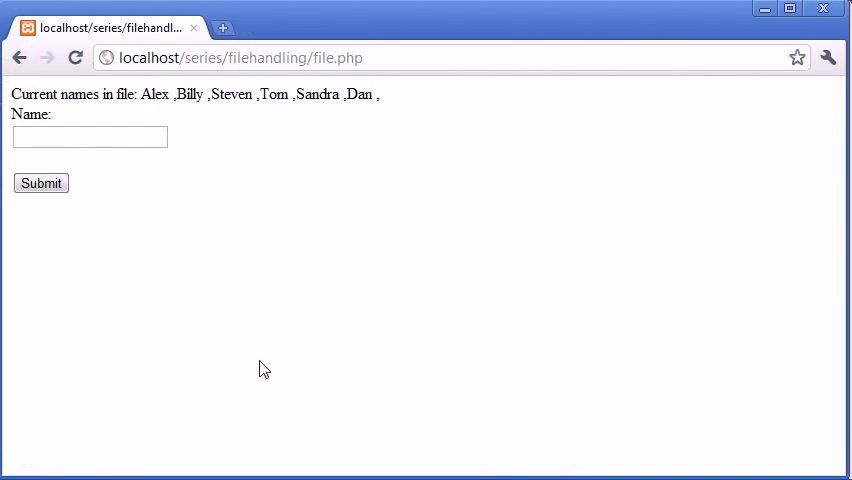
mouse_move(196, 232)
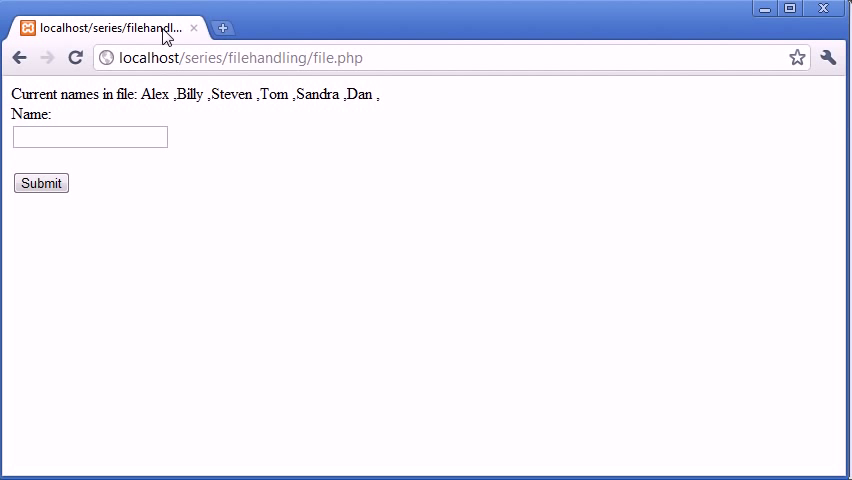
mouse_move(368, 100)
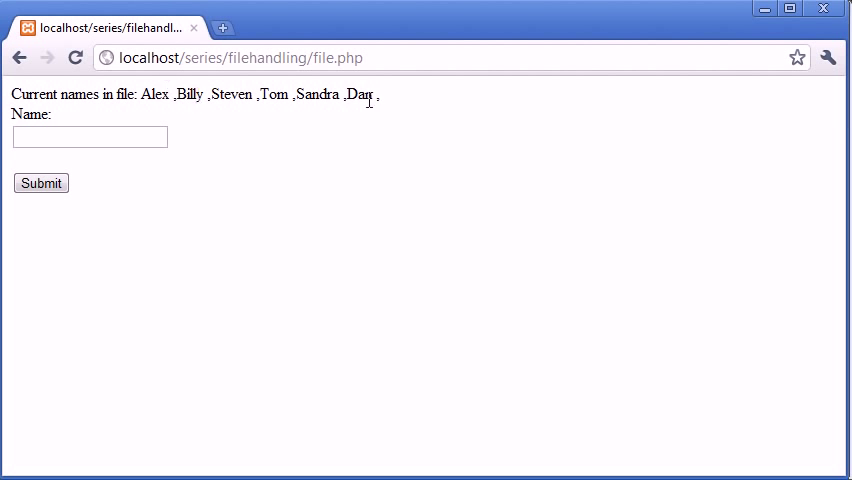
mouse_move(370, 98)
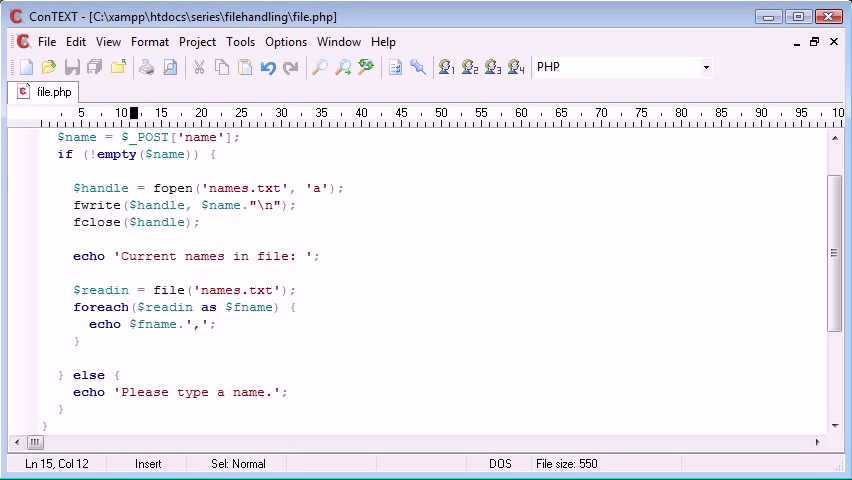
- Change the loop to echo trim($fname).',' removing whitespace before each comma
type("trim")
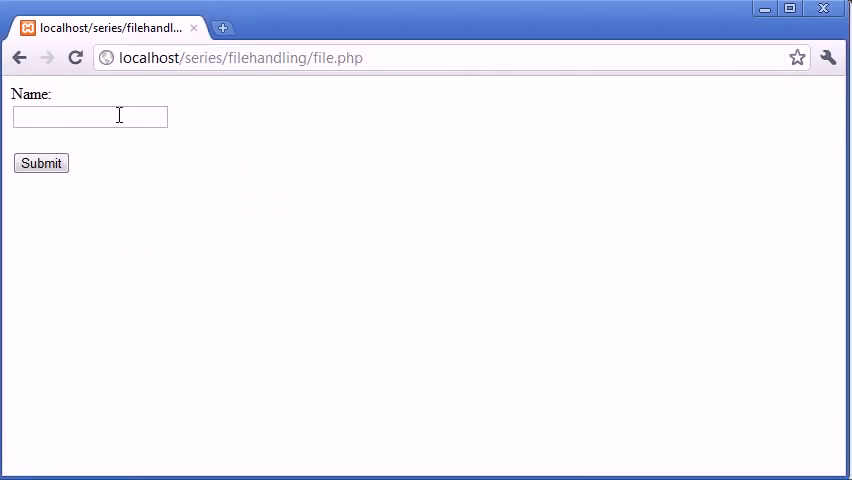
- Submit Josh on the form; the list shows Alex,Billy,...,Dan,Josh, with a trailing comma
left_click(90, 116)
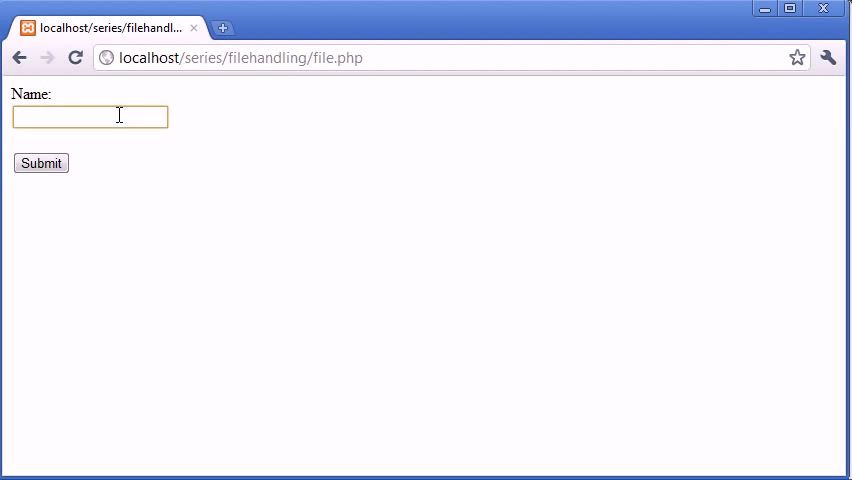
type("Josh")
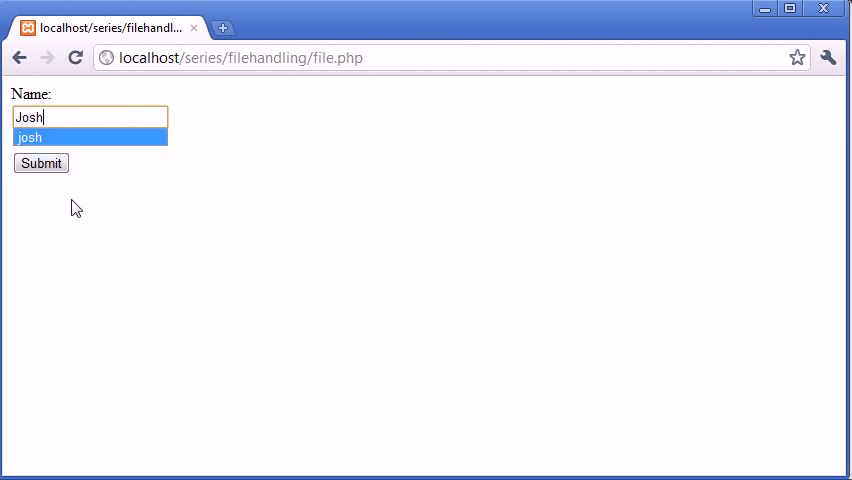
left_click(40, 164)
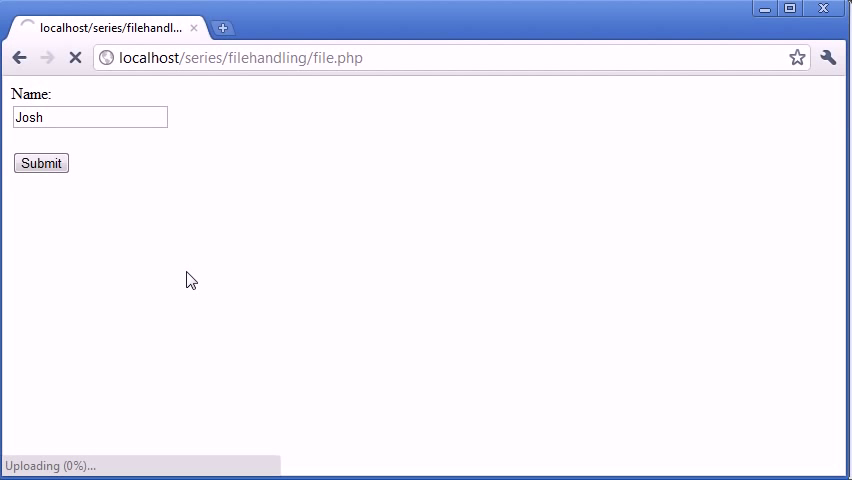
left_click(40, 164)
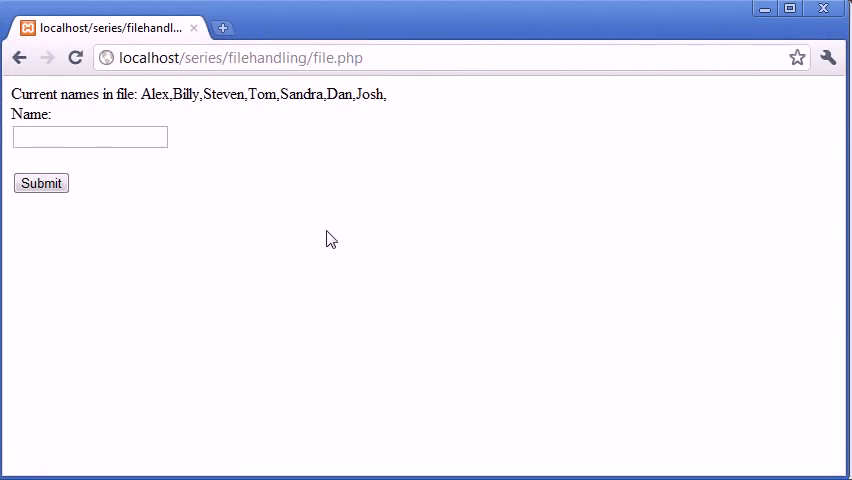
left_click(90, 136)
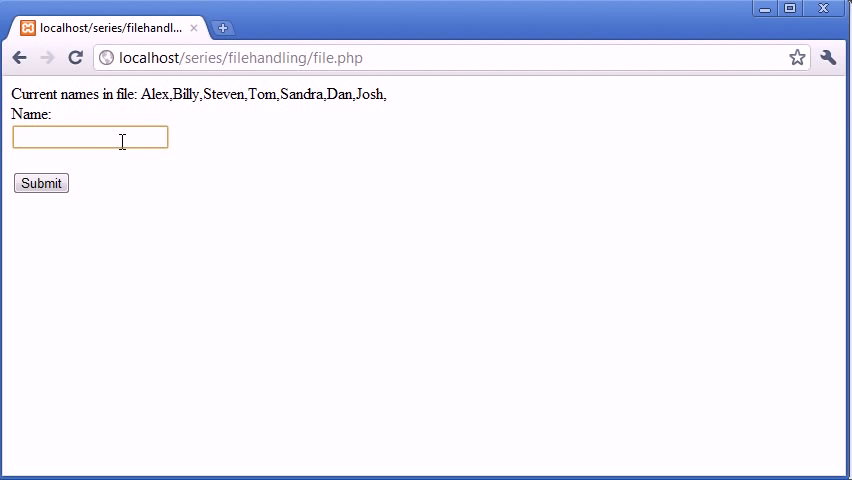
- Submit Dale; the list shows names separated by comma and space, ending 'Dale,'
type("Dale")
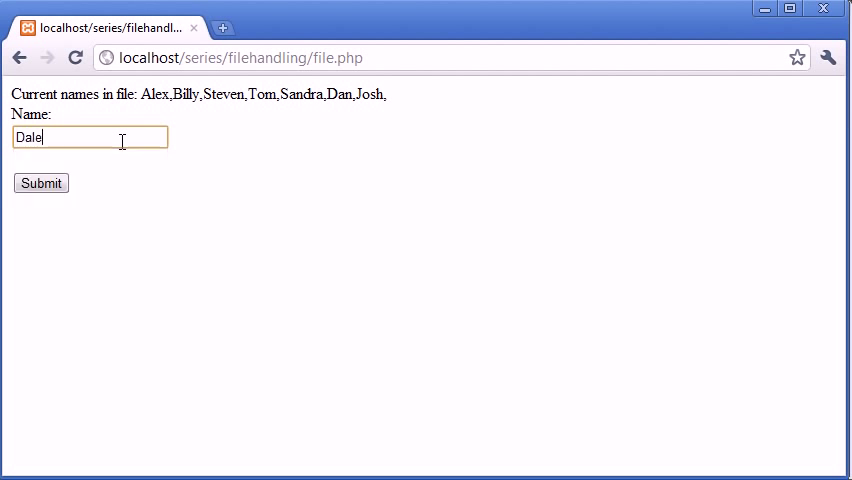
left_click(40, 184)
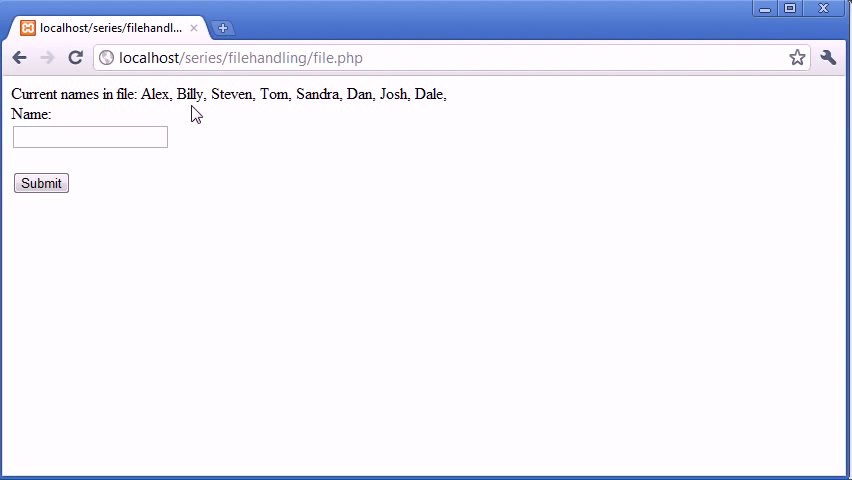
mouse_move(372, 128)
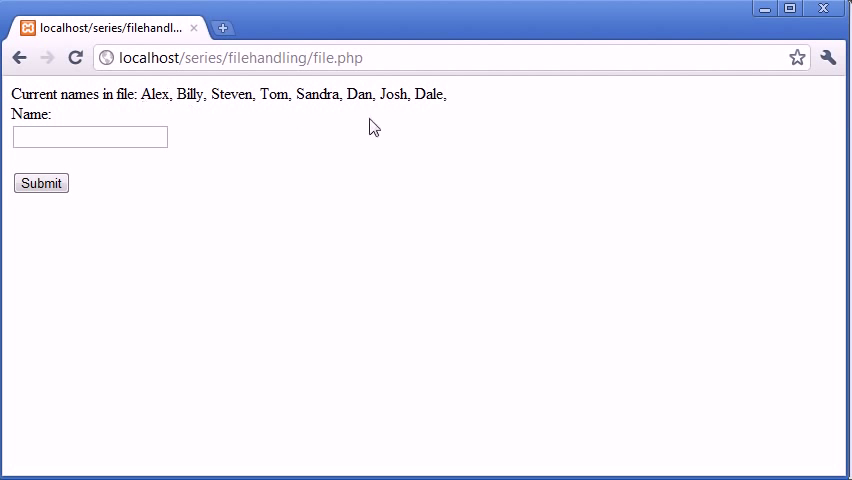
mouse_move(458, 104)
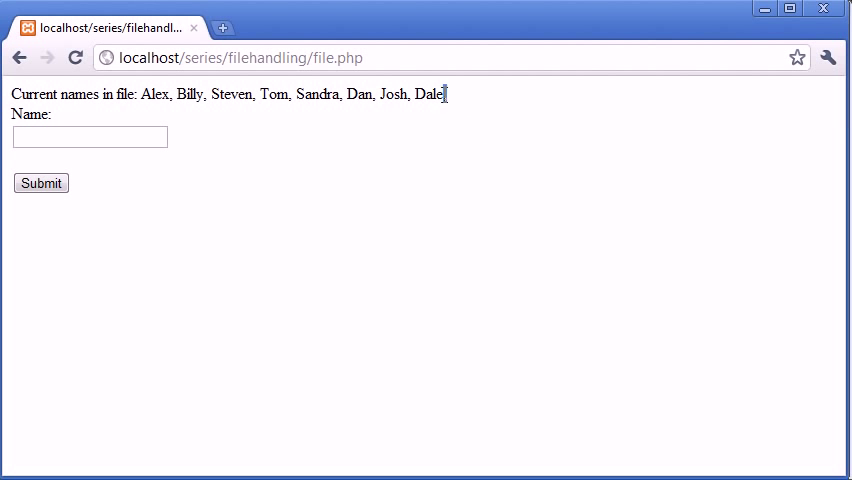
mouse_move(474, 224)
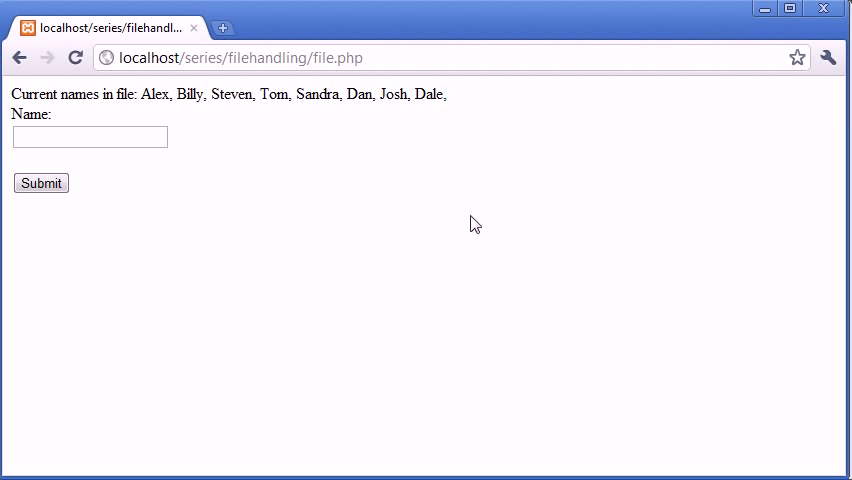
mouse_move(532, 252)
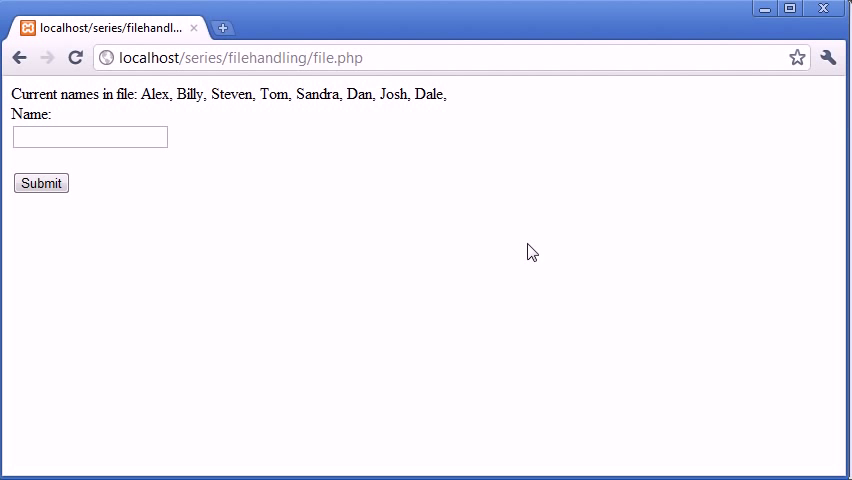
mouse_move(520, 216)
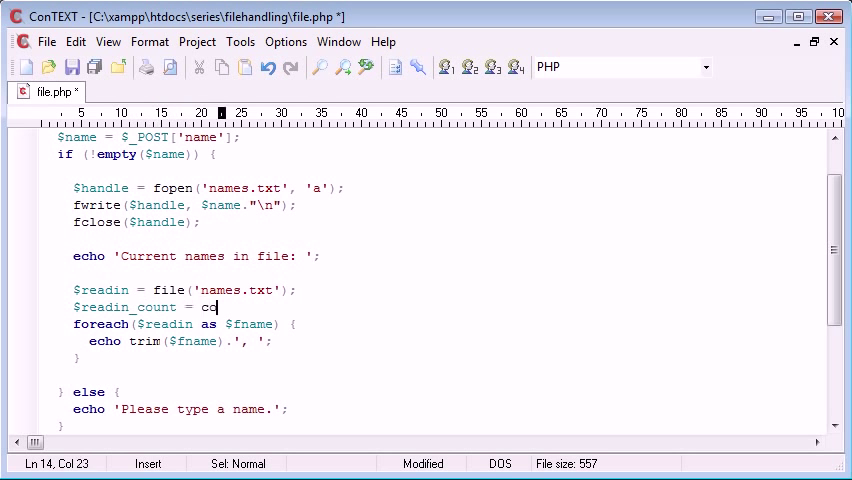
- Add $readin_count = count($readin); below the file('names.txt') line
type("unt ()")
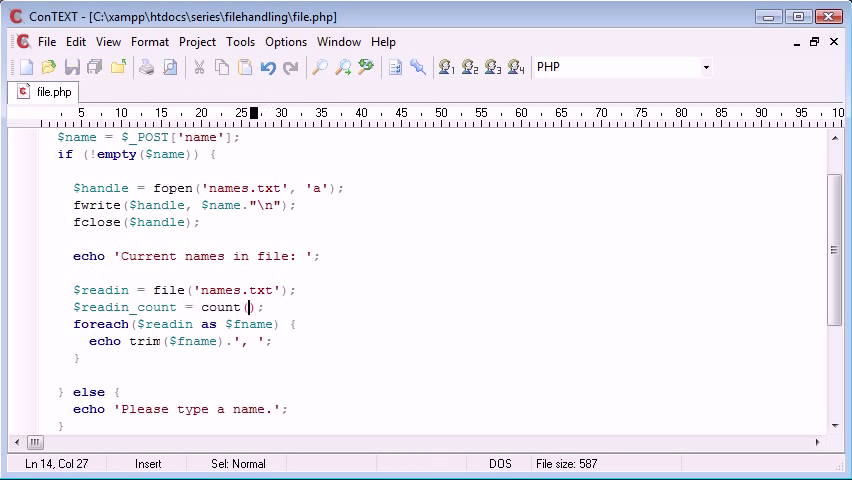
type("$readin")
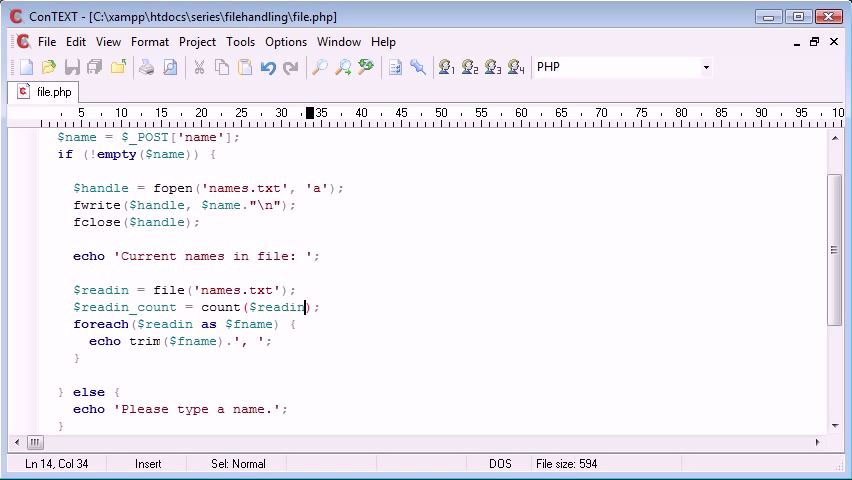
double_click(278, 308)
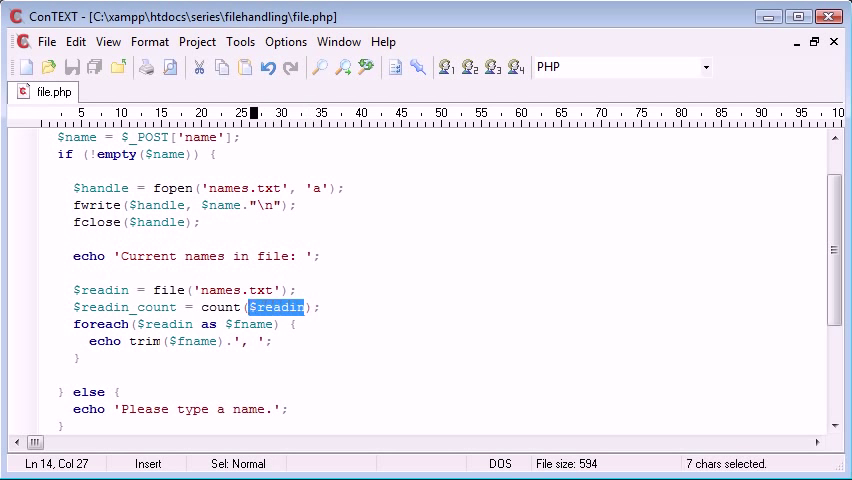
left_click(292, 290)
type("if")
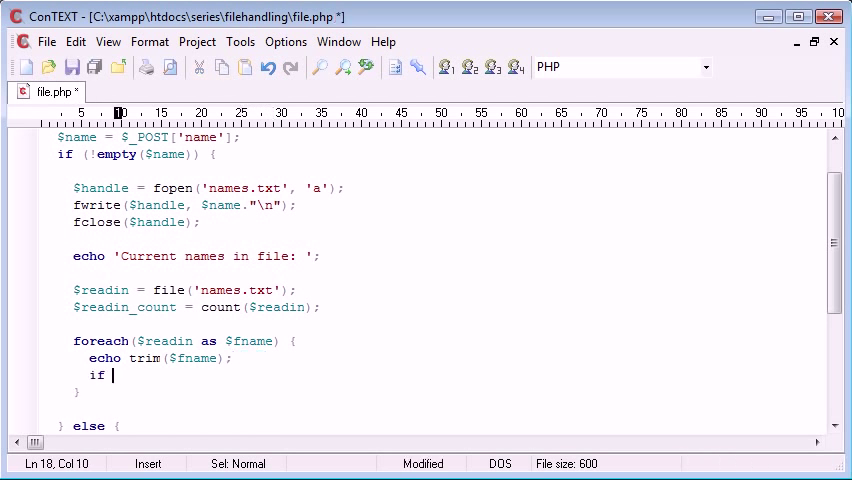
- Write if ($count!=$readin_count) { echo ', '; } after echo trim($fname); in the loop
type("()")
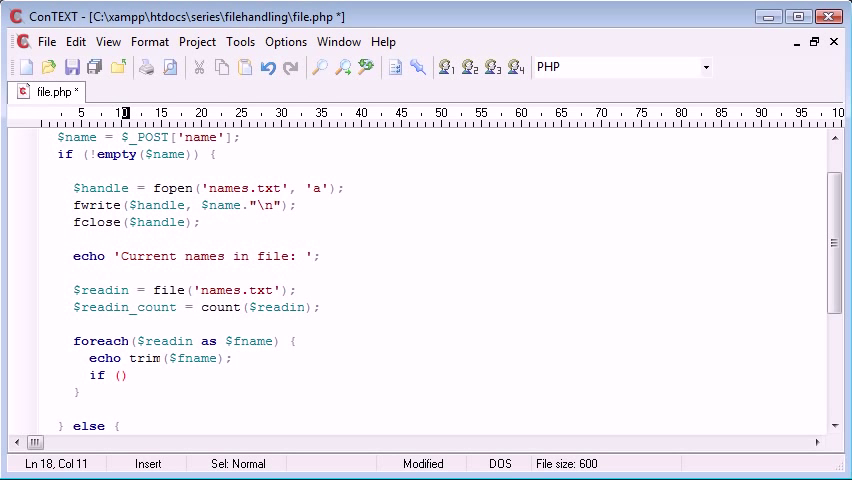
type("$nu")
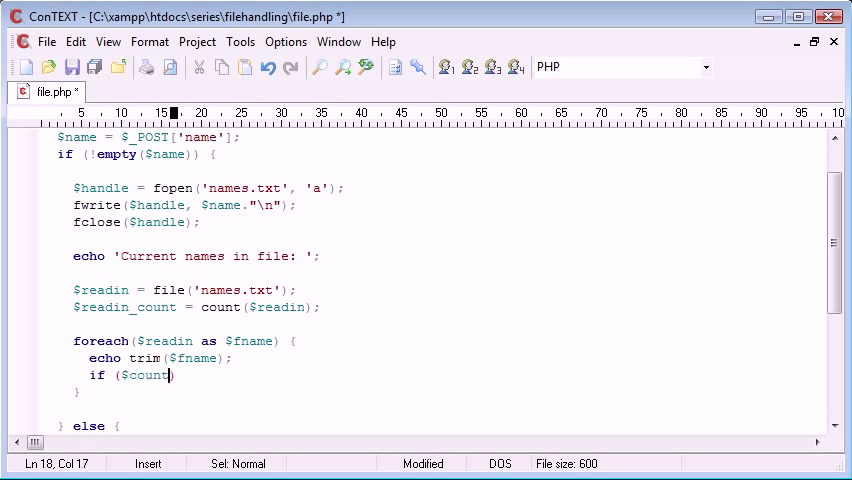
type(")")
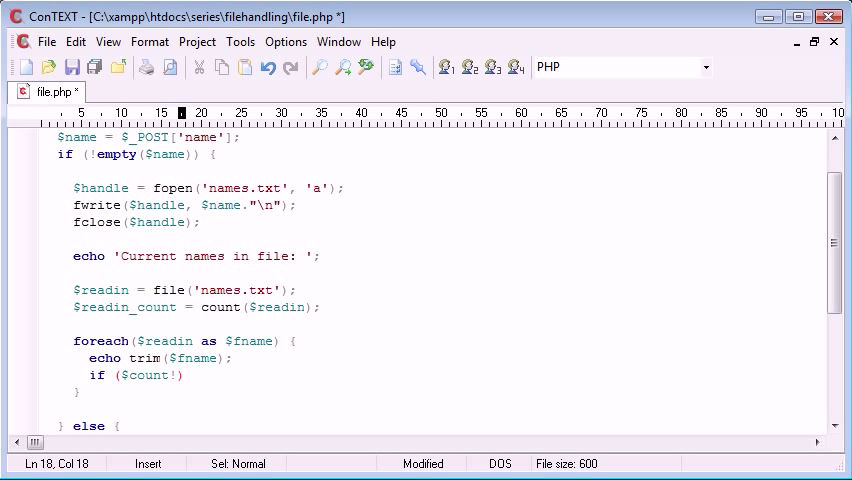
type("!=$readi")
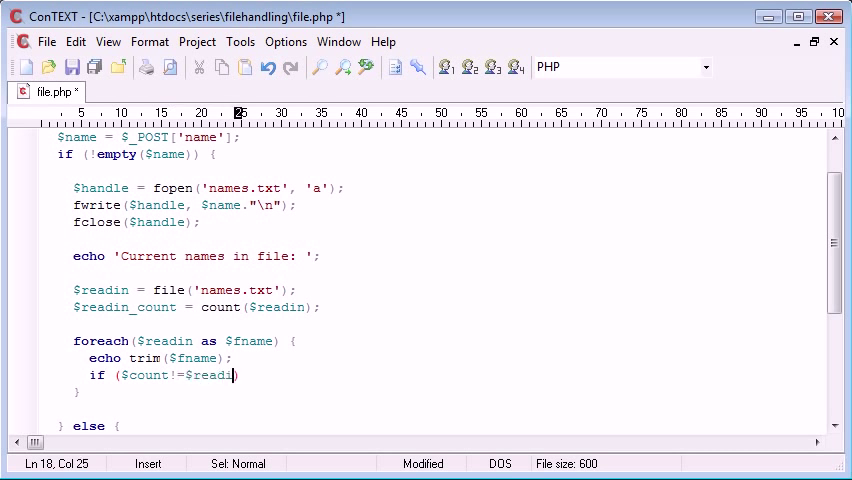
type("n_count")
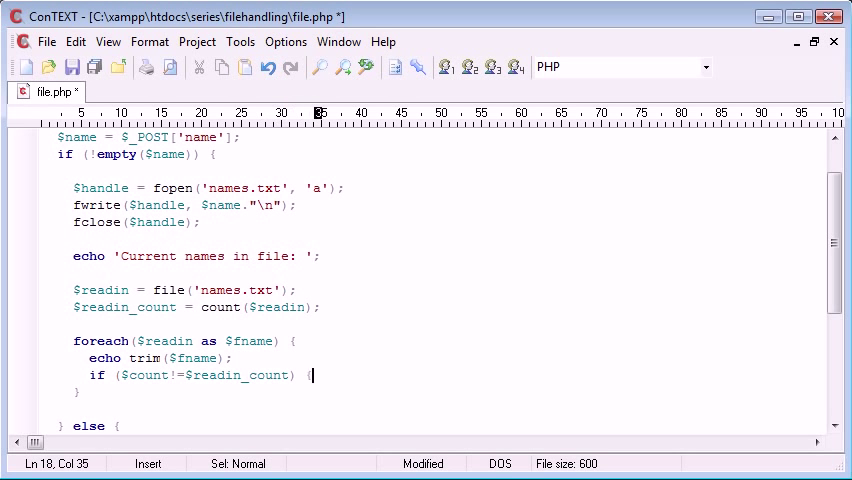
key("Return")
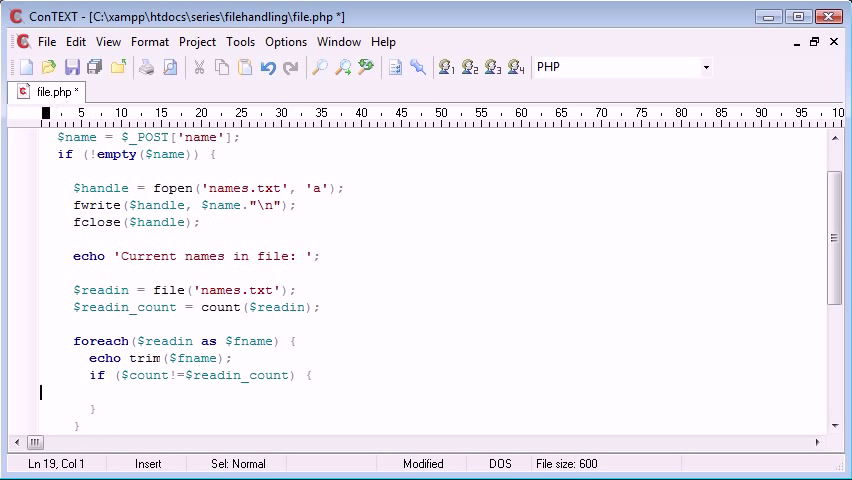
type("echo '';")
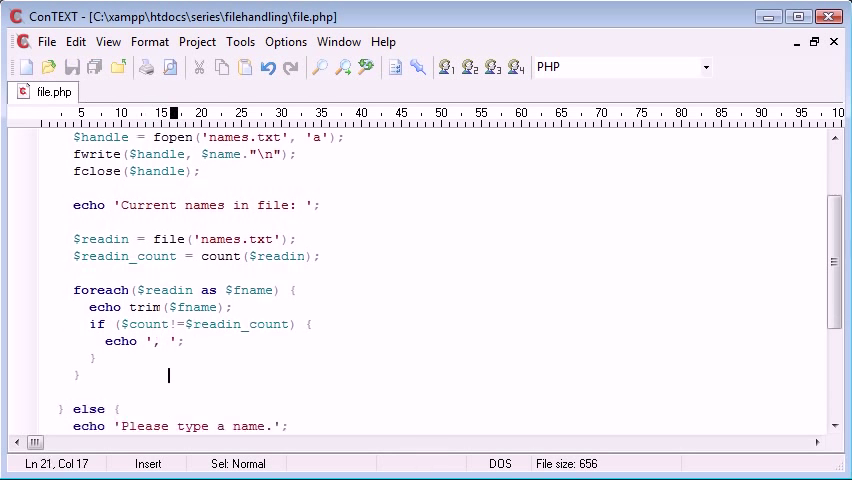
left_click(168, 290)
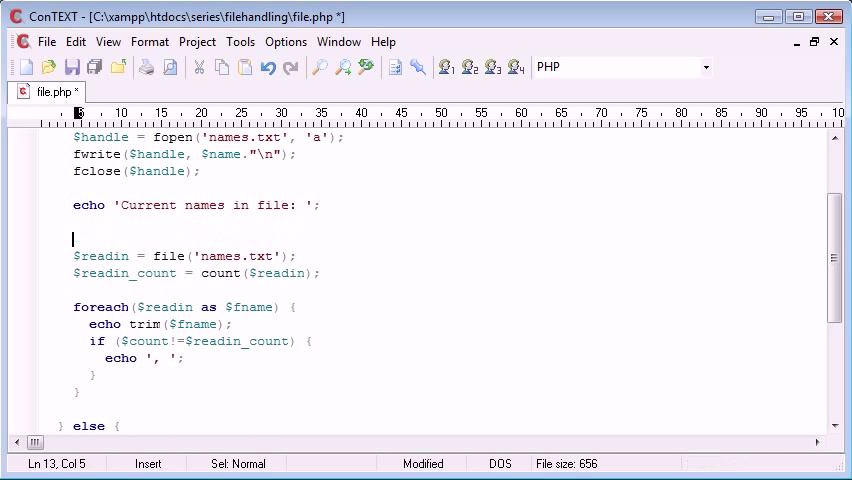
- Add $count = 0; above the file read and $count++; before the loop's closing brace
type("$count")
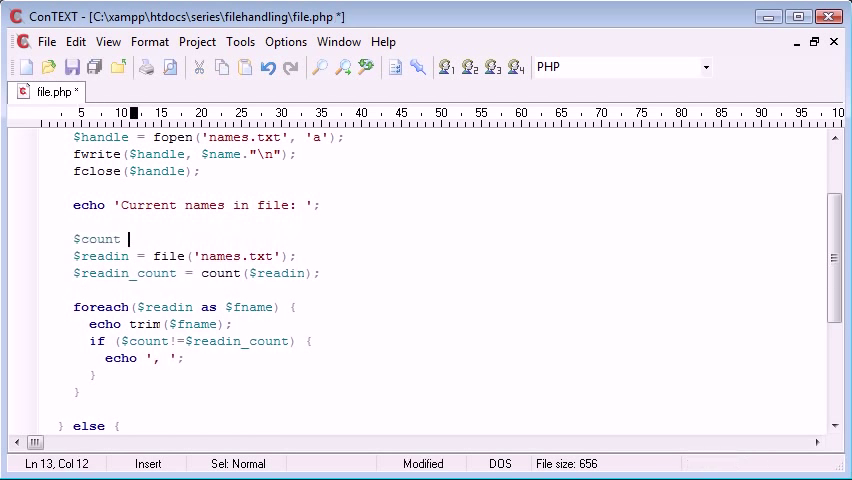
type("= 0;")
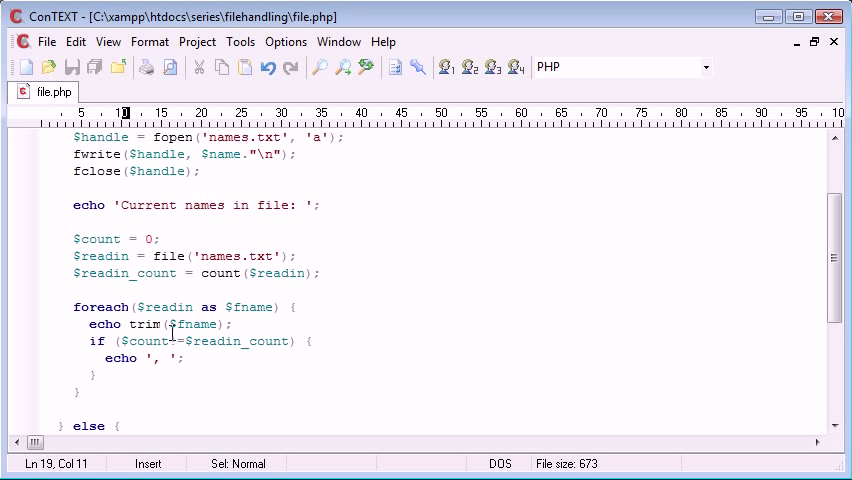
mouse_move(248, 358)
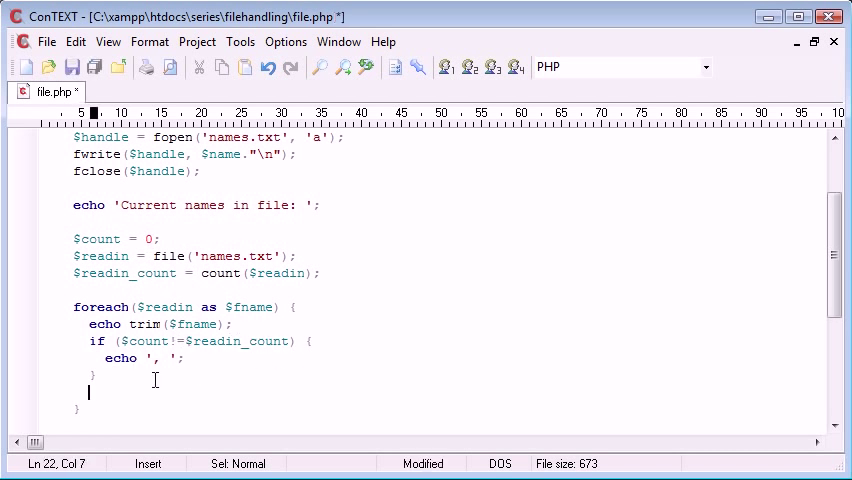
type("$count++;")
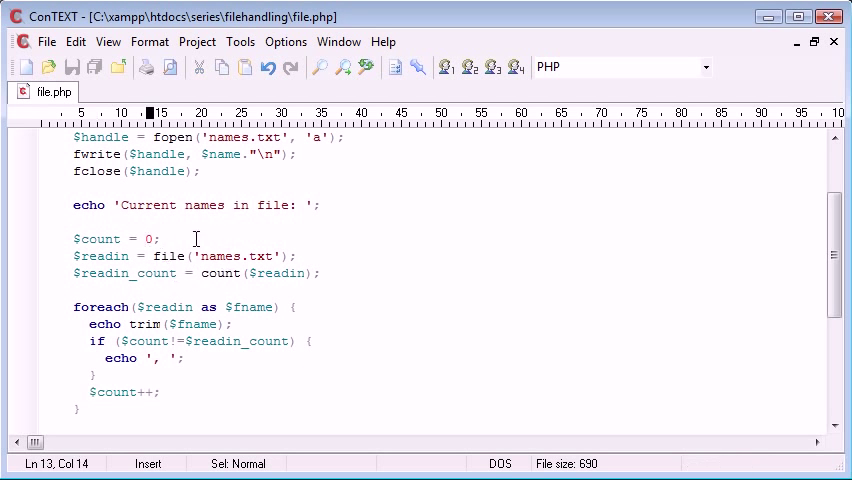
mouse_move(148, 274)
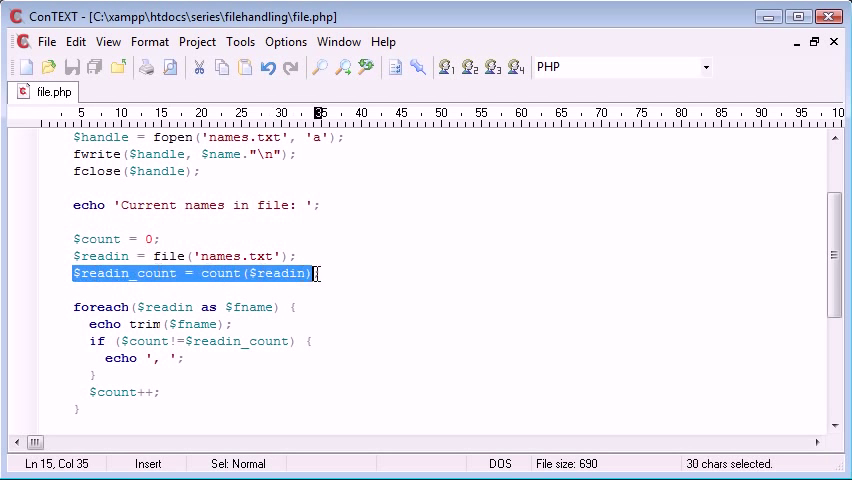
left_click(150, 358)
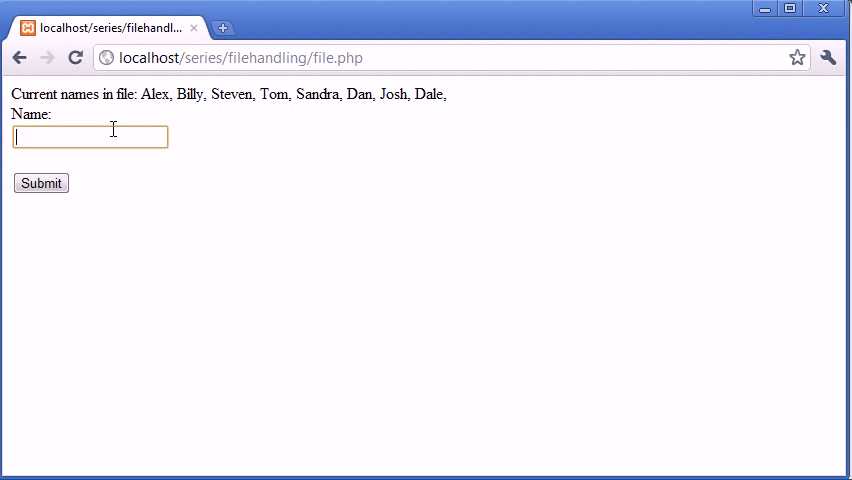
- Submit Peter on the file.php form and return to the editor
type("P")
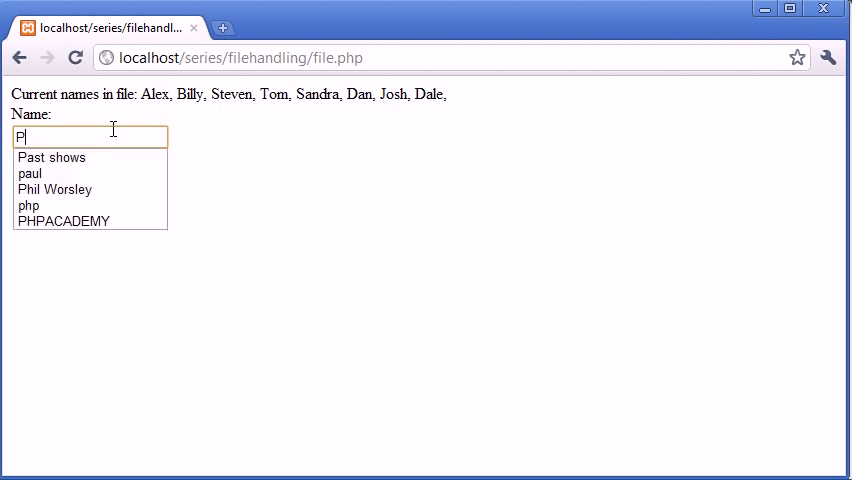
left_click(40, 184)
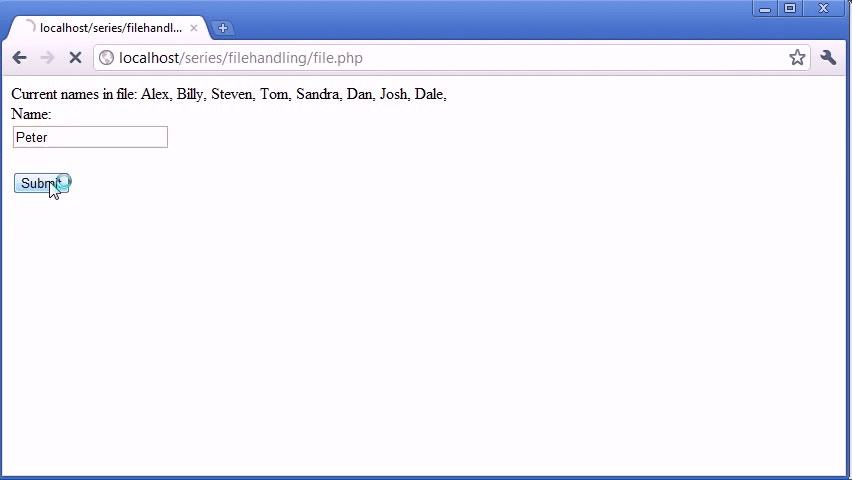
left_click(40, 184)
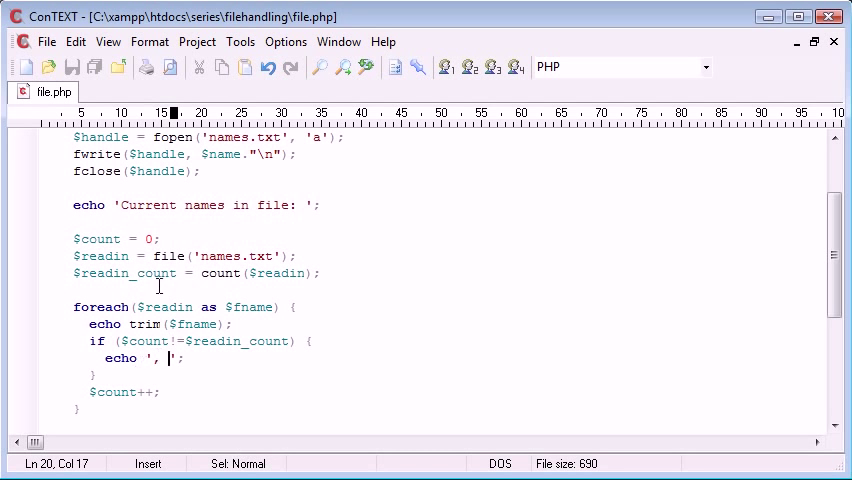
mouse_move(112, 344)
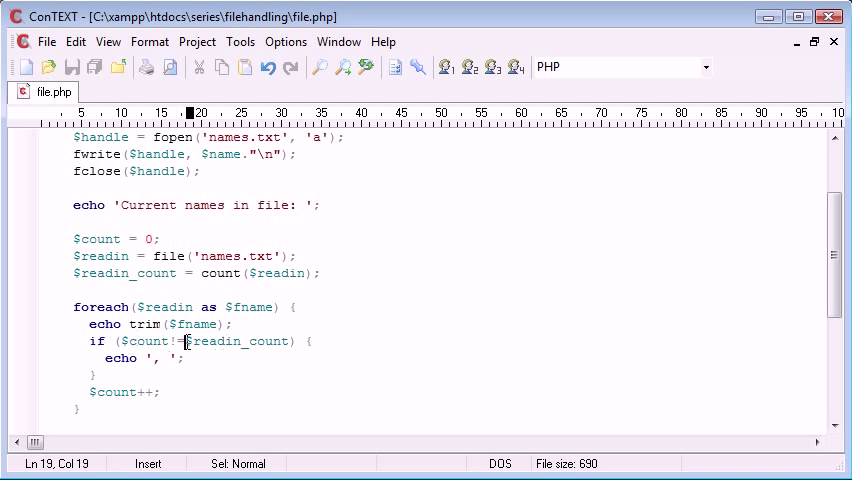
- Replace != with <= in if ($count!=$readin_count)
key("BackSpace")
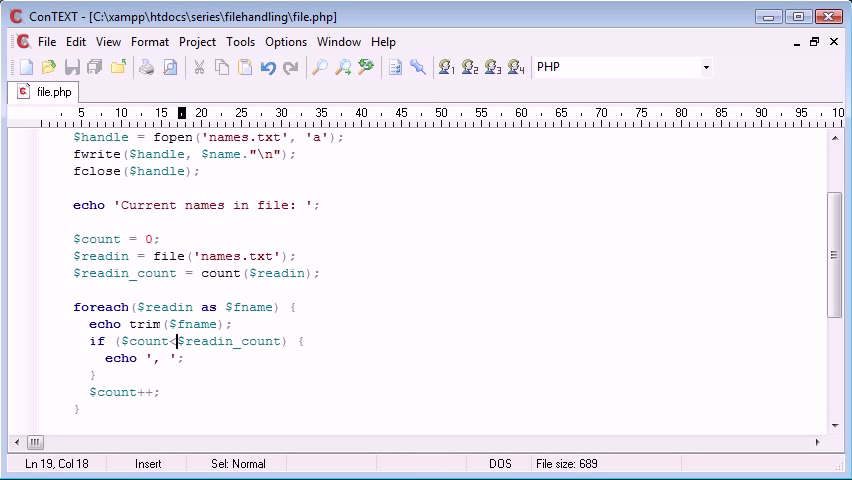
key("Backspace")
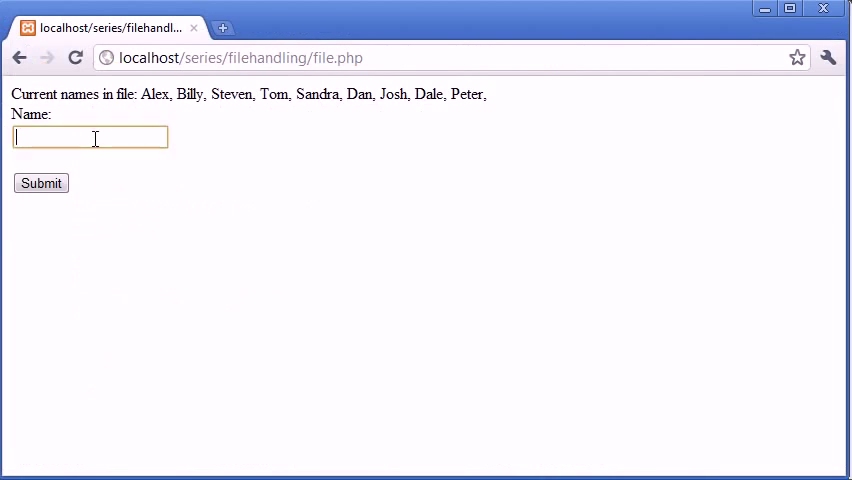
- Submit Daniel; the list still ends with a trailing comma
type("Daniel")
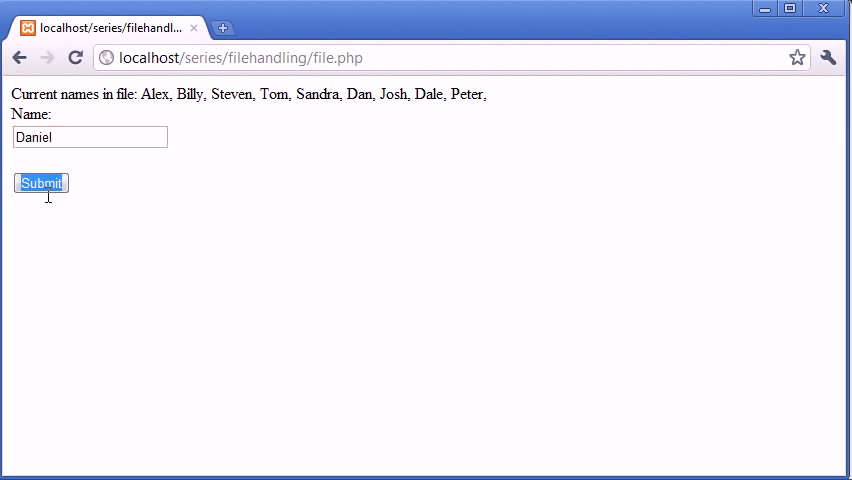
left_click(40, 184)
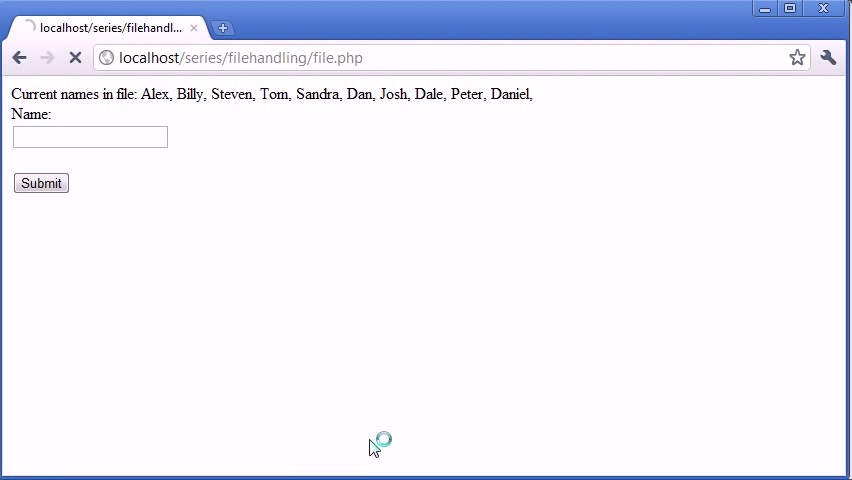
left_click(40, 184)
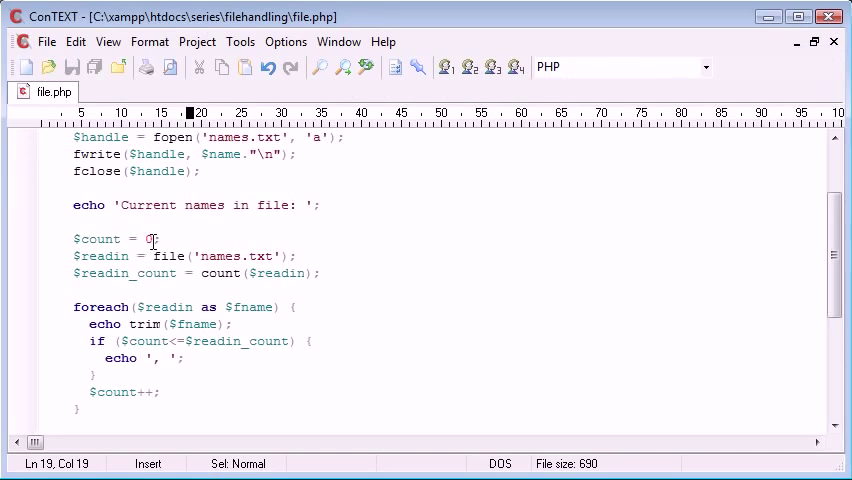
- Change $count = 0; to $count = 1; and the condition <= to < $readin_count
type("1")
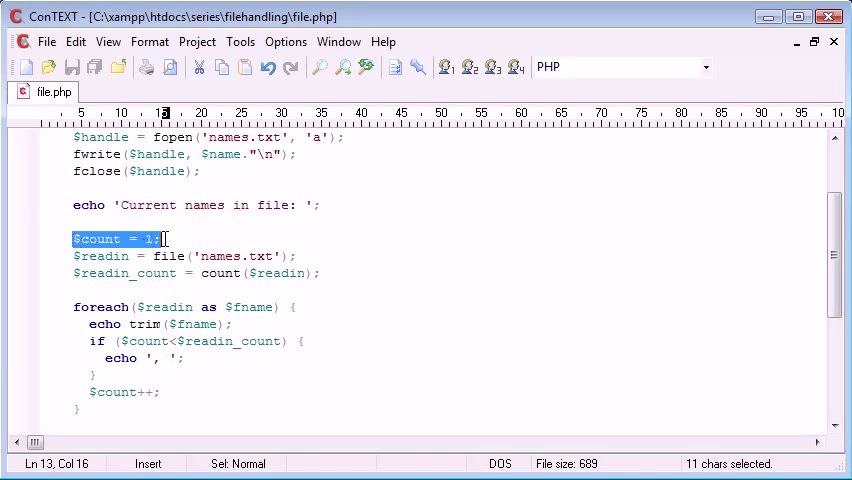
left_click(152, 290)
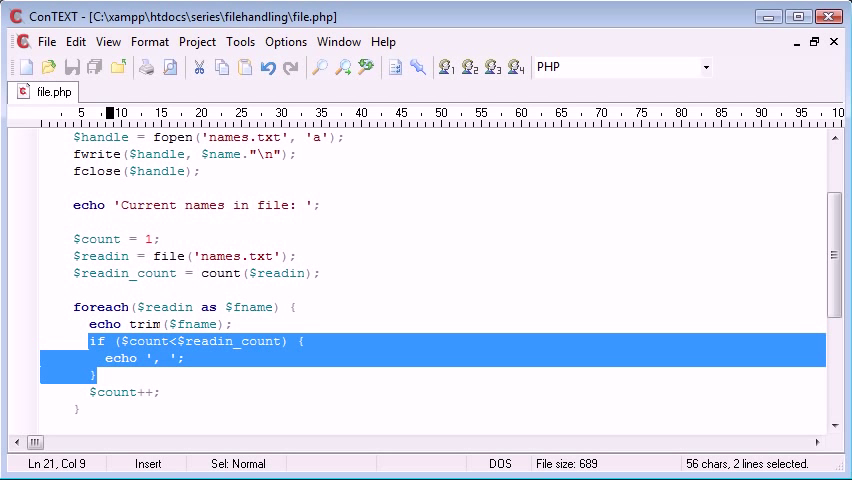
left_click(168, 340)
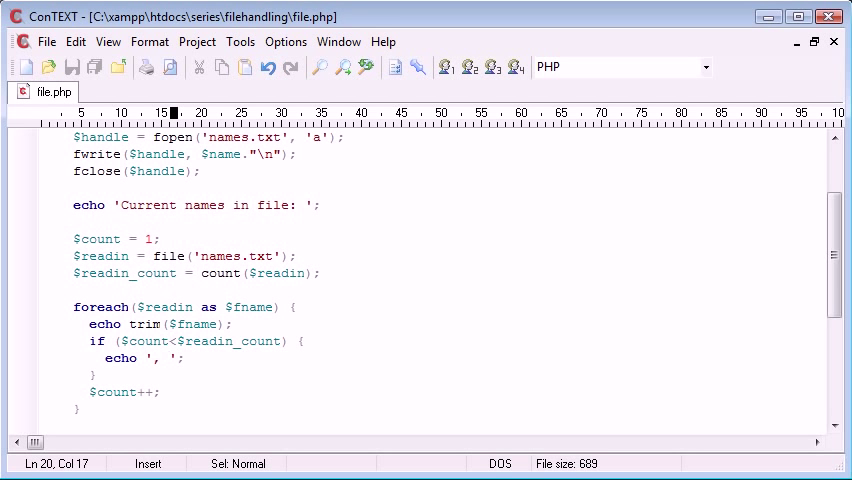
left_click_drag(152, 358, 168, 358)
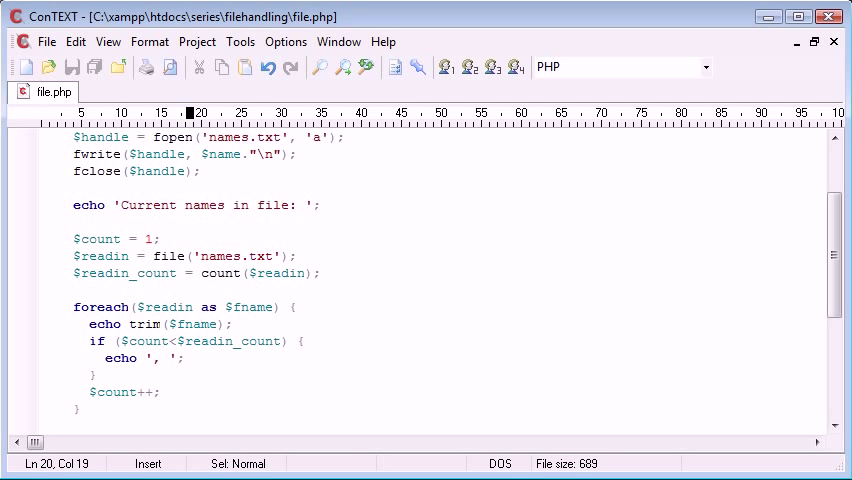
scroll("down", 3)
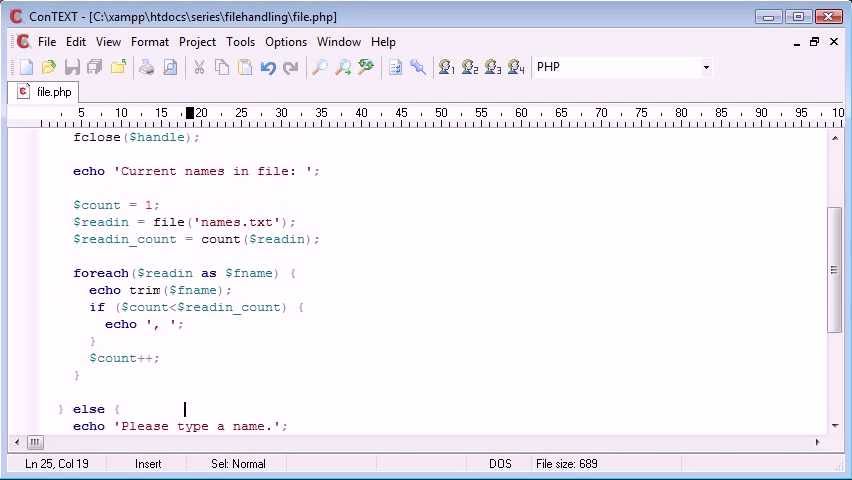